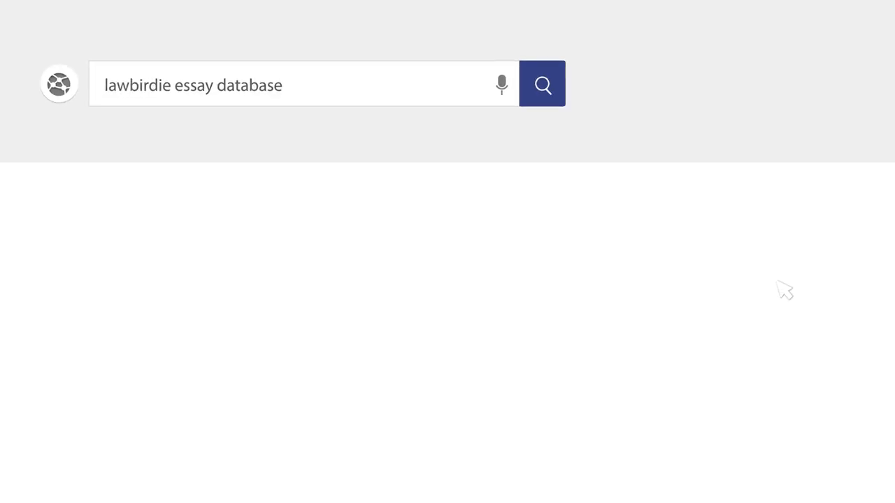
Enter the title 'Check Fraud: How to Safeguard Businesses from It' as the heading
left_click(543, 84)
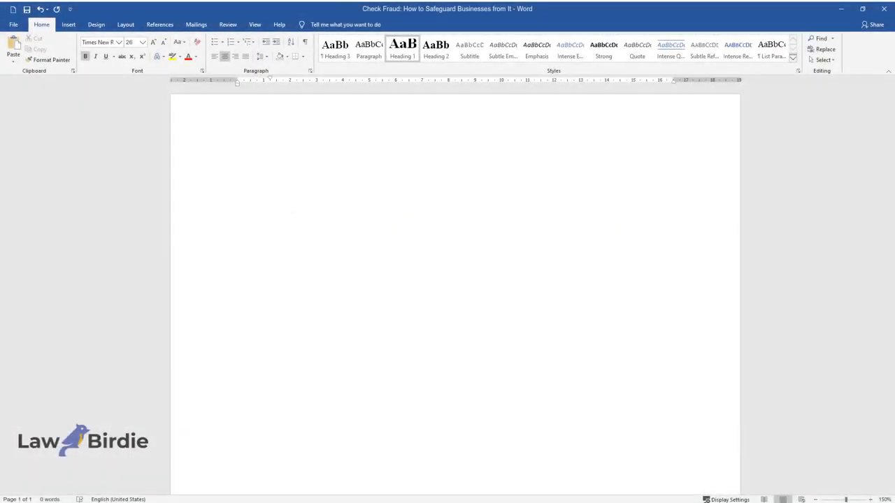
type("Check Fraud:")
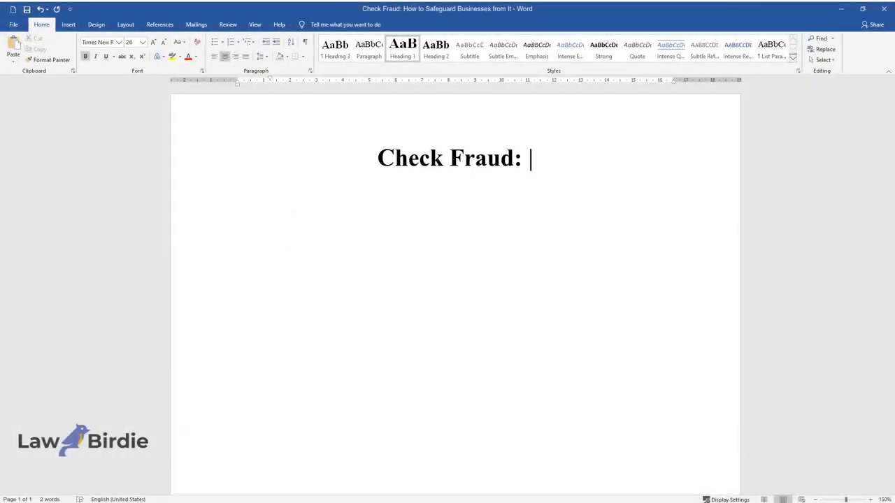
type("How to Safeguard Businesses from It")
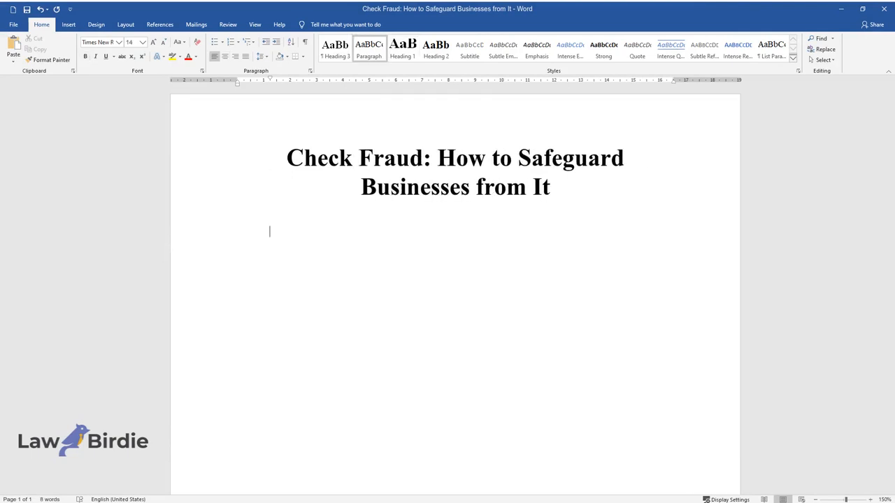
Write the opening sentences defining check fraud as illicit attempts to gain funds via paper checks
type("Check fraud alludes to any illicit")
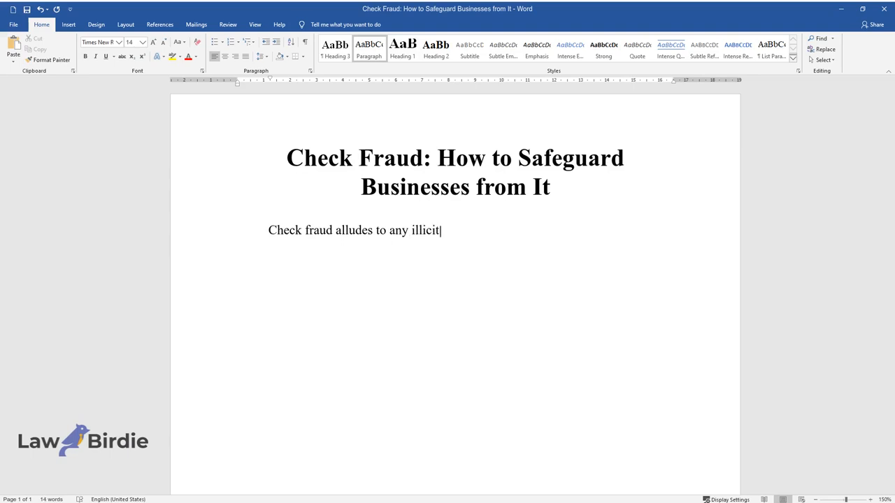
type("attempts to gain funds via paper or")
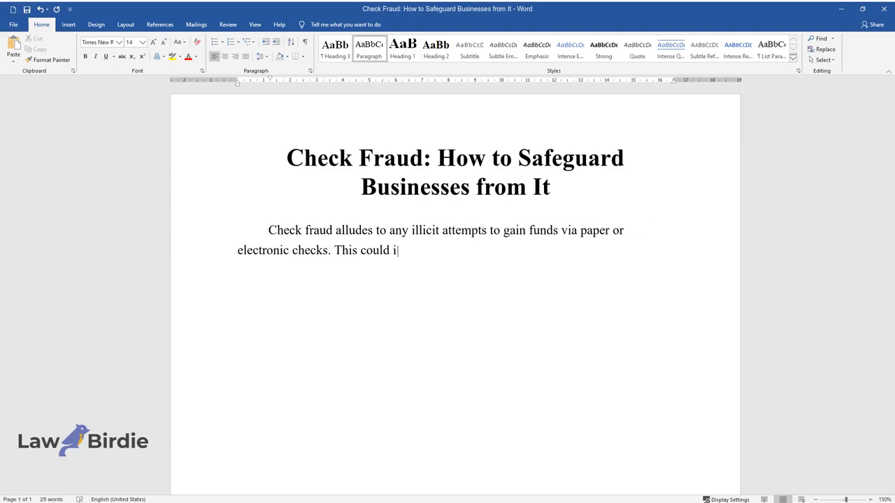
type("nvolve writing a poor check on one'")
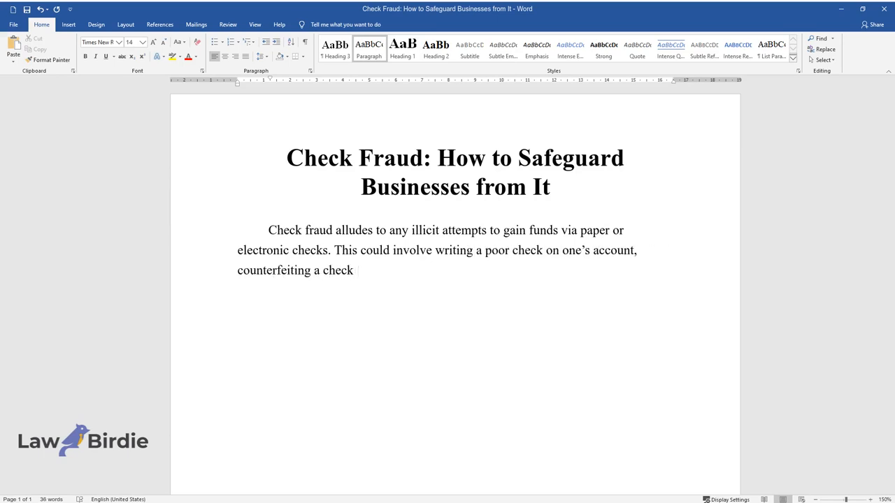
type("in another person's name, or creati")
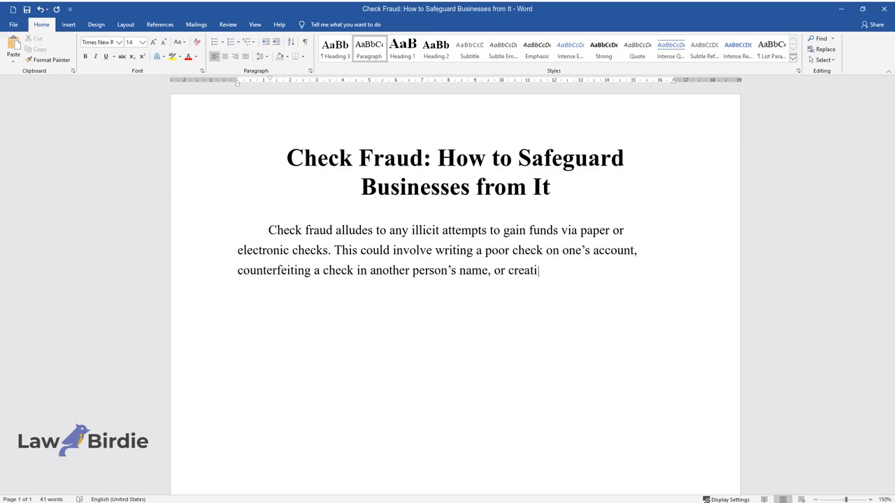
type("ng a wholly fraudulent check. Due")
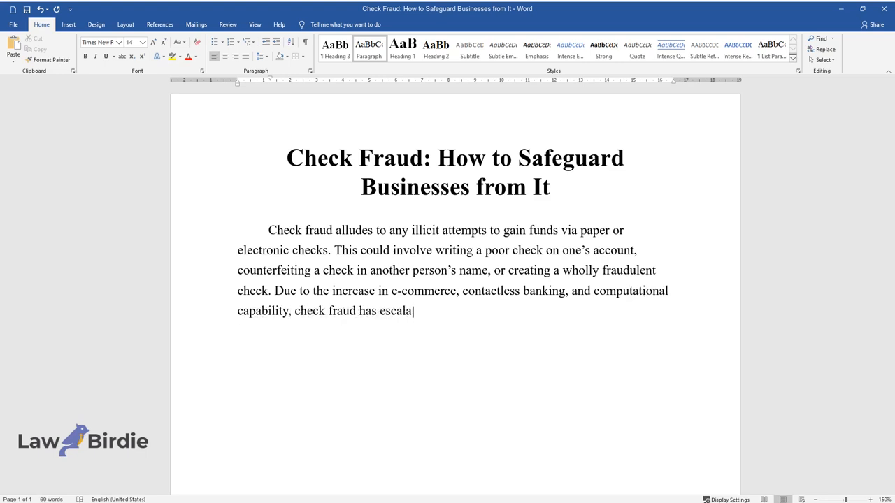
type("ted and become more complex today.")
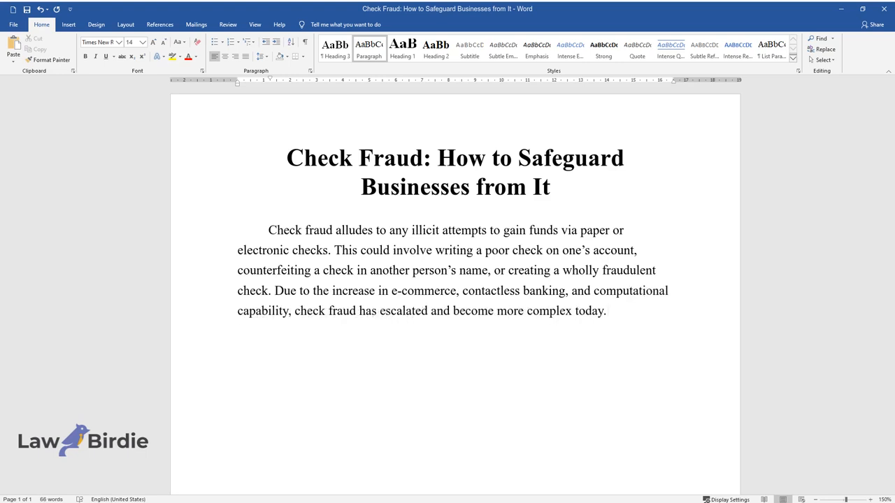
Continue that fraudsters adopt the same on-demand computing and machine-learning technologies as firms
type("Fraudsters are adopting many of th")
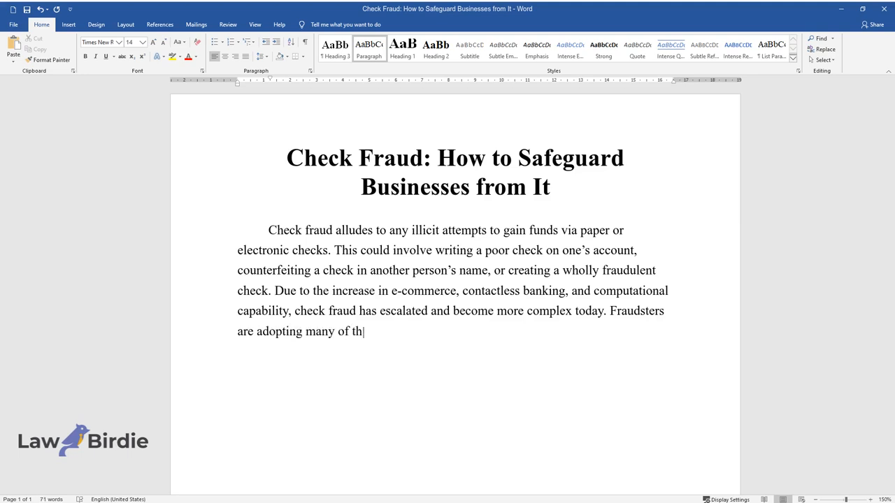
type("e same technologies that firms use to develop and swiftly")
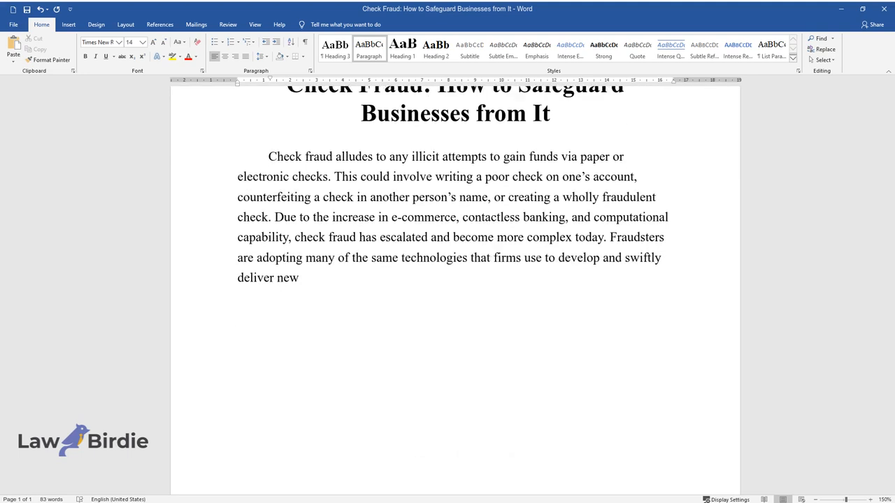
type("banking offerings and services. U")
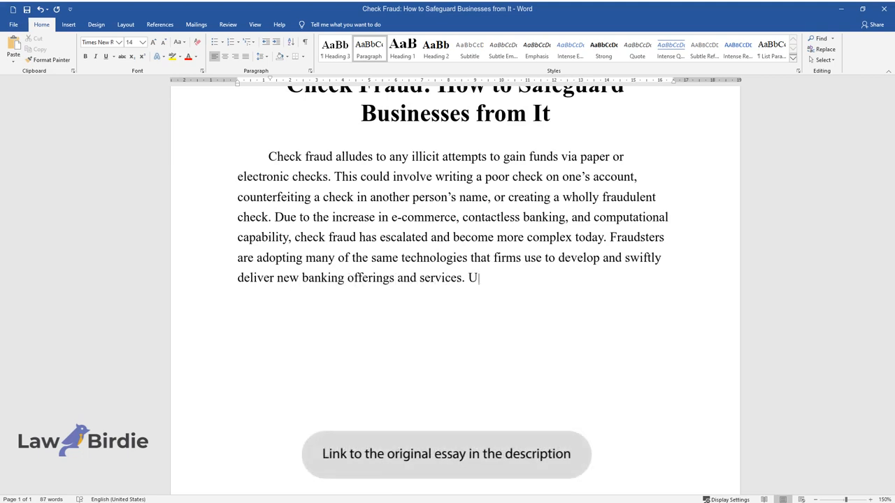
type("sing inexpensive, on-demand comput")
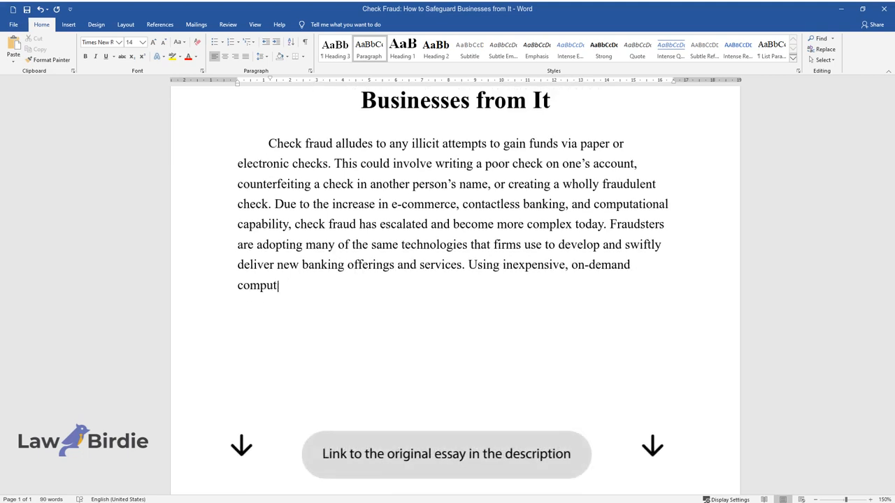
type("ing resources or machine learning techniques that are more nuanced and")
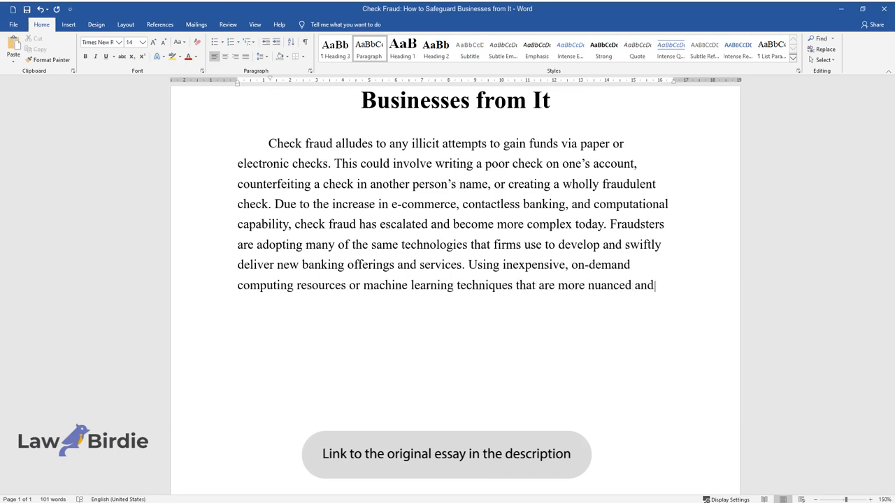
type("capable of influencing check fraud detection technologies, fraudsters can more")
type("As di")
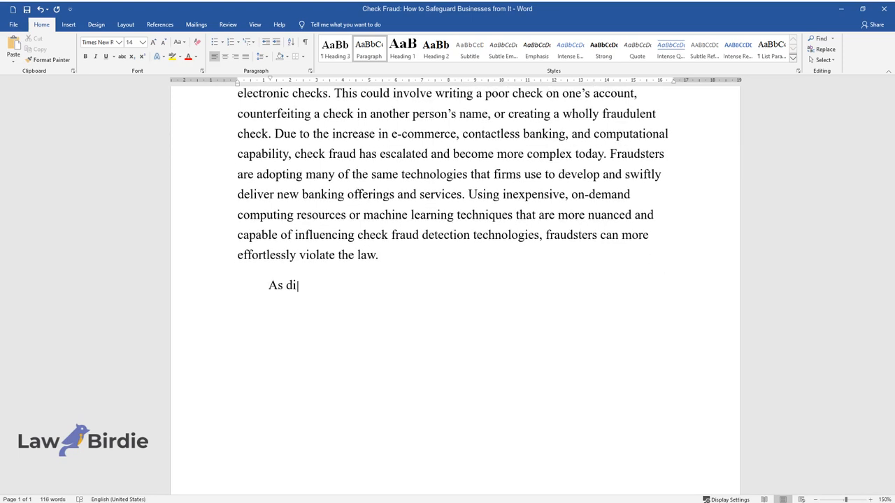
List the four types of check fraud and explain paperhanging as intentionally writing faulty checks
type("scussed herein, the four types of")
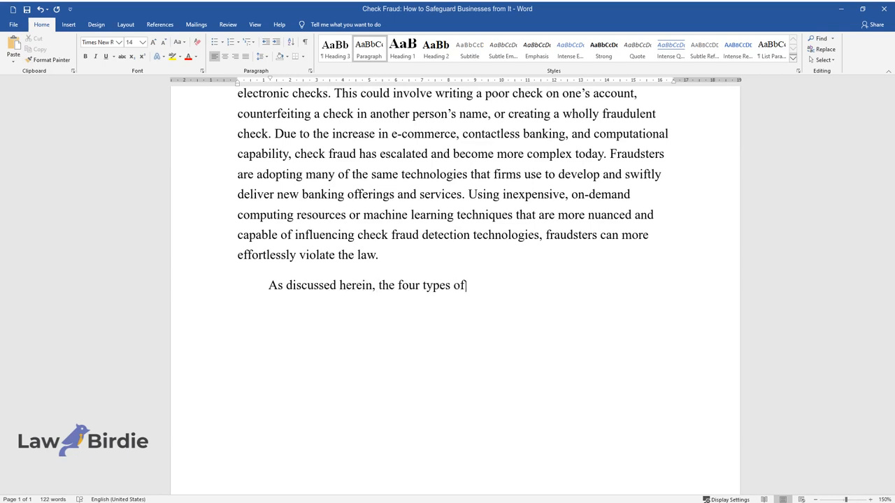
type("check fraud include paper hangi")
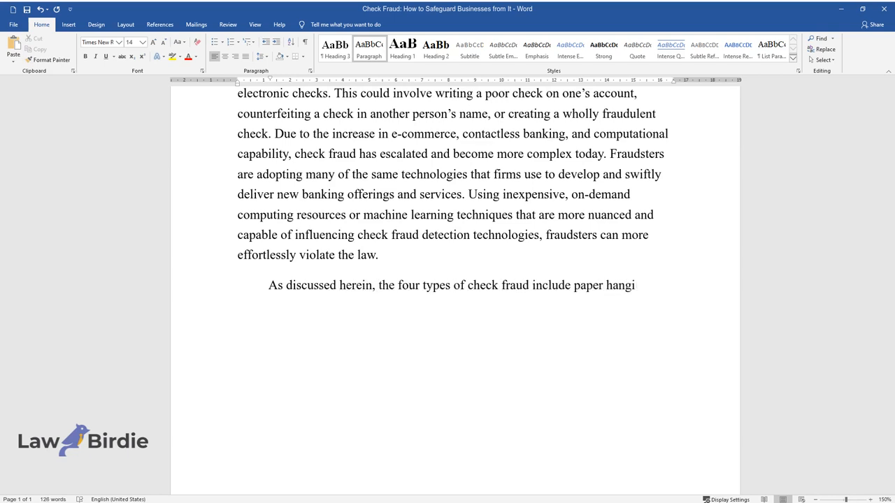
type("ng, check kitting, check floating")
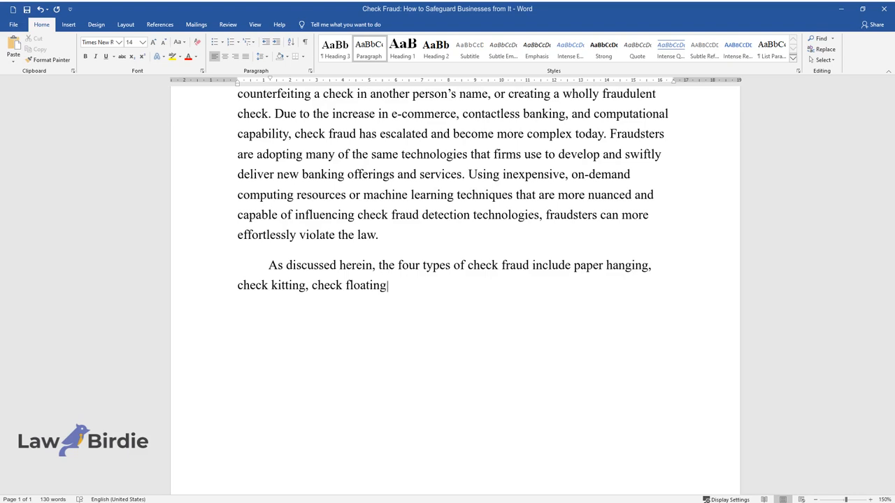
type(", and check forgery. Paperhanging")
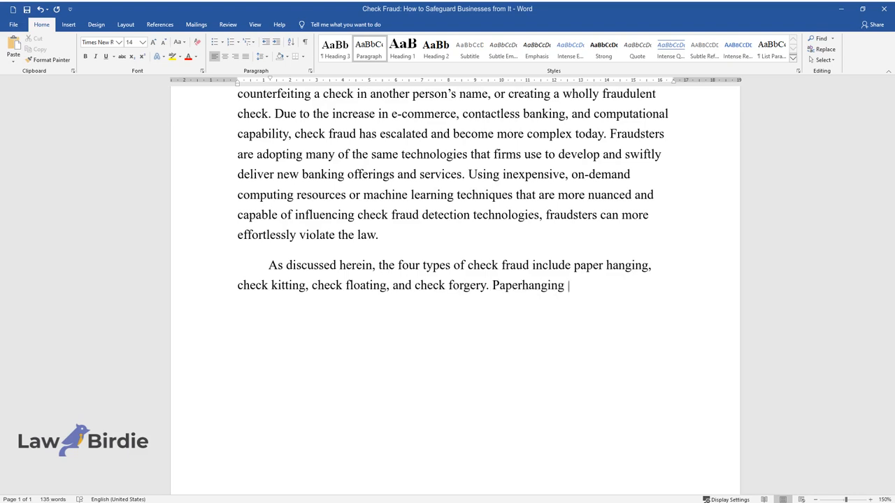
type("means writing faulty checks inte")
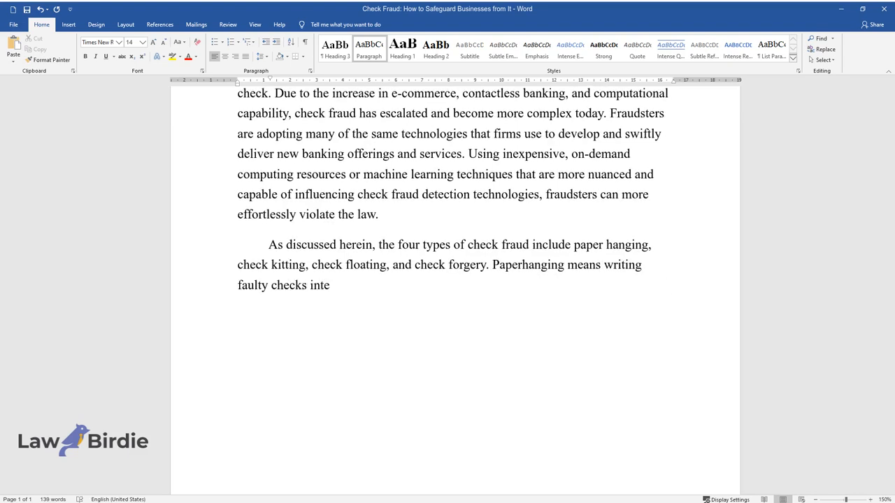
type("ntionally, where some account holders set up accounts to write")
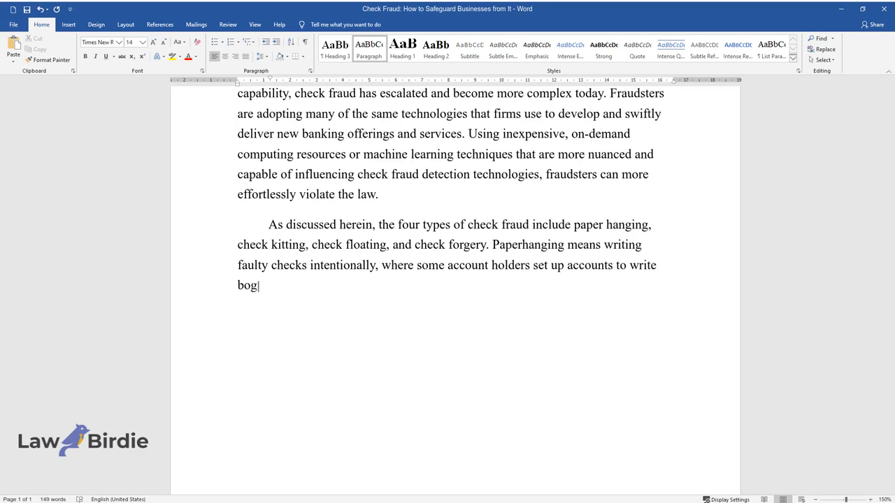
Explain check-kiting with two accounts and check floating to stall before payday
type("us checks. Check-kiting incorpora")
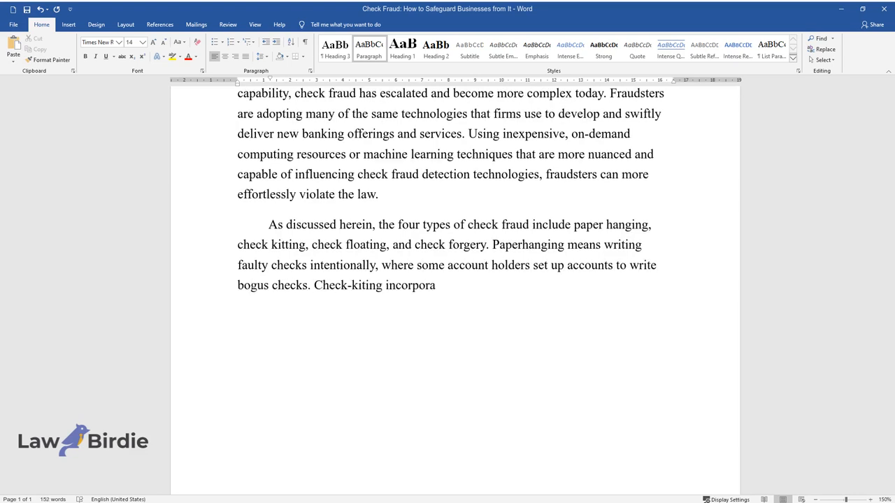
type("tes two wallets owned by the same individual")
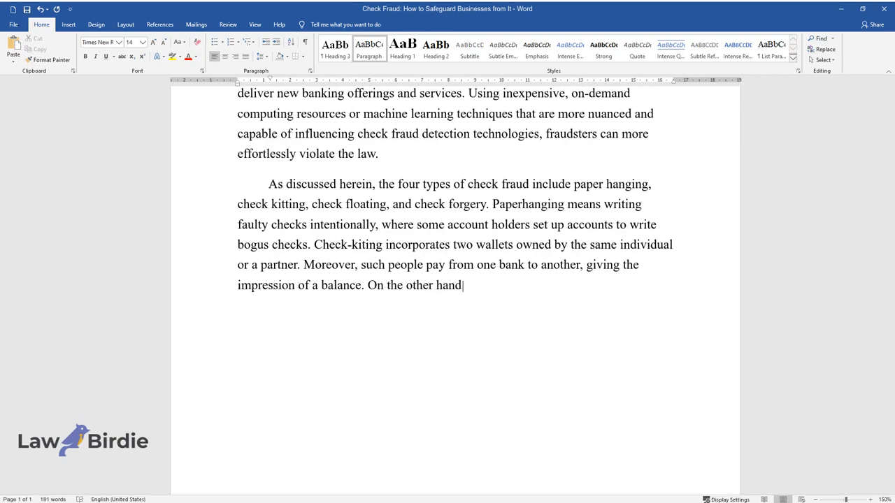
type(", check floating is written to e")
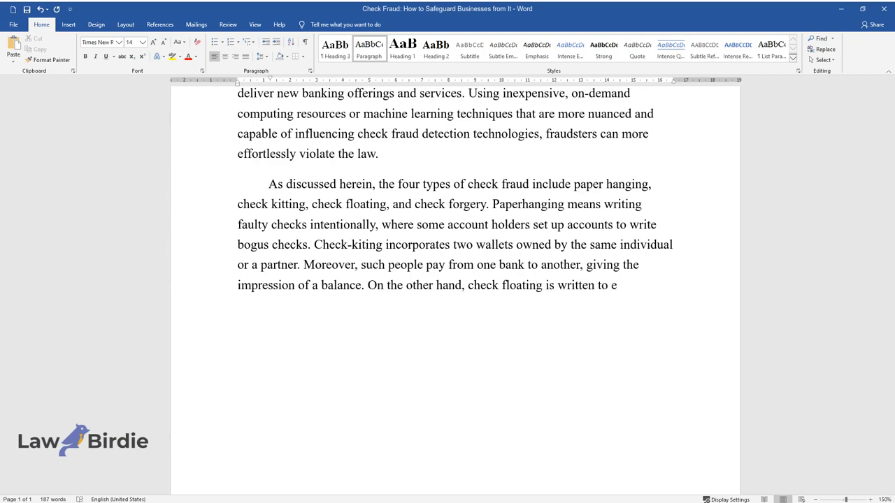
type("njoy the benefits of float time.")
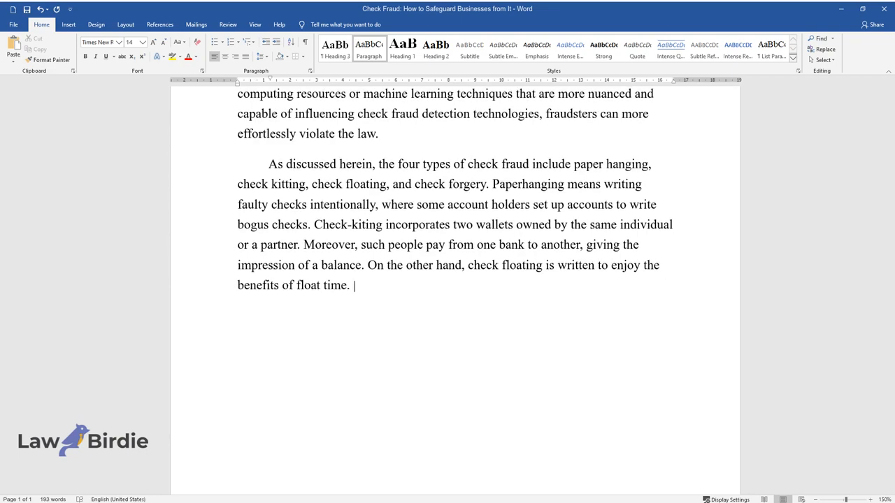
type("Account beneficiaries float check")
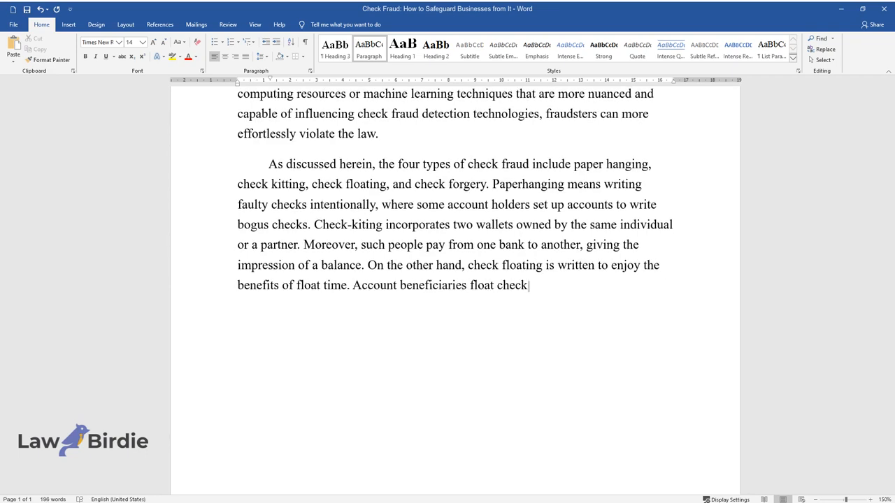
type("s to stall for time before payday")
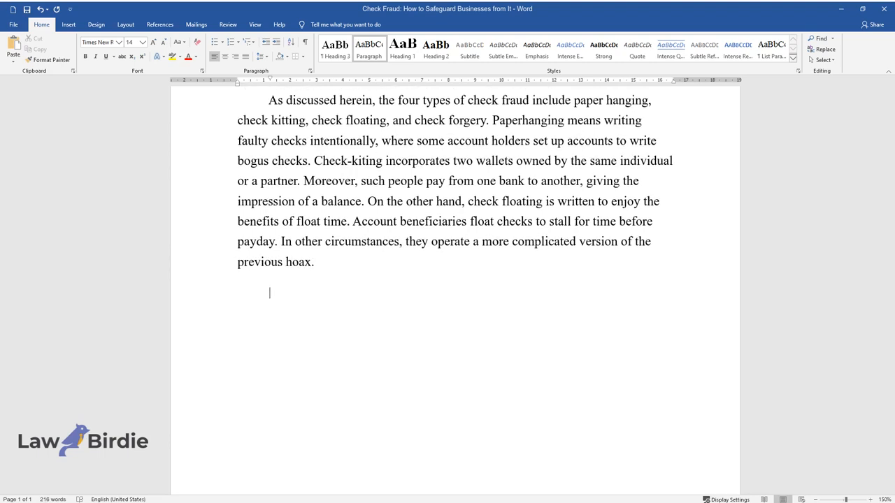
Write the paragraph on forging signatures on another person's check to acquire products, often in enterprises
type("Falsifying or fudging a s")
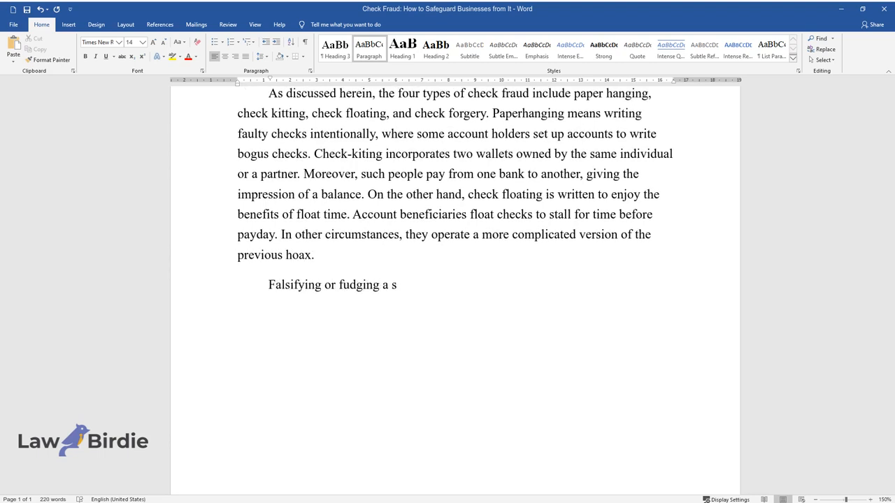
type("ignature on a check constitutes check forging.")
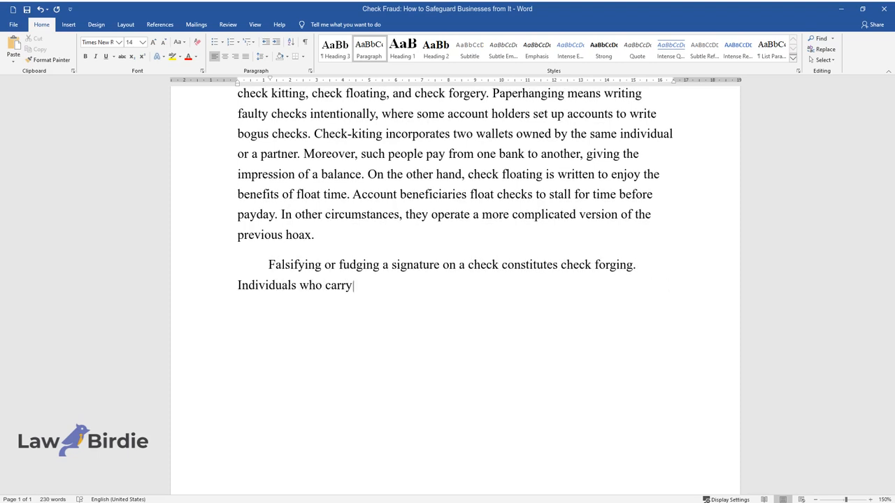
type("out such kind of fraud spoof the")
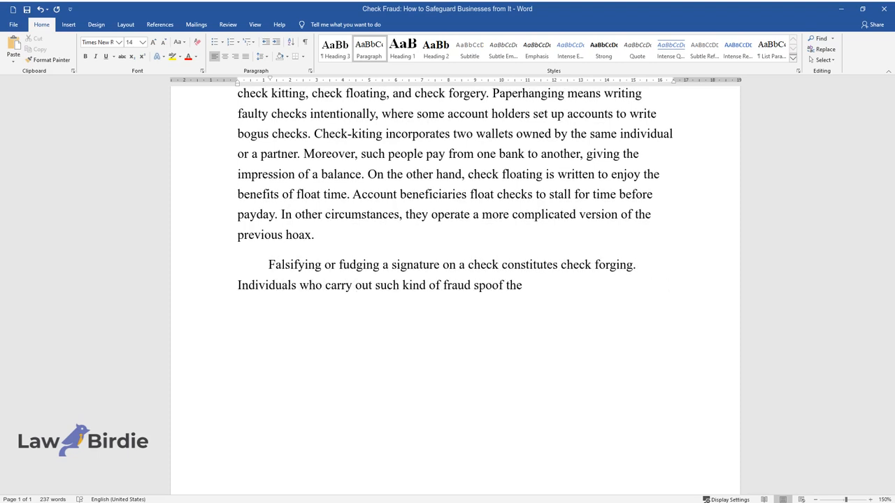
type("signature on another person's check. Then, they can deposit the check in their account or utilize i")
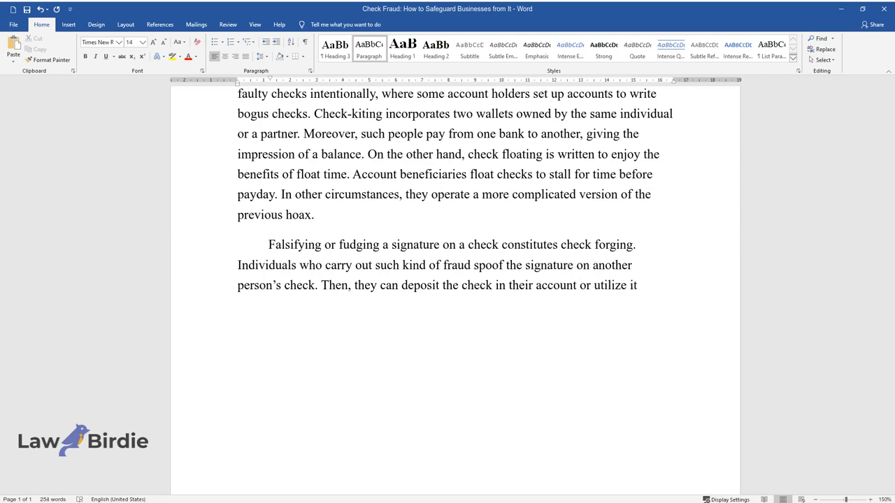
type("to acquire products or services. F")
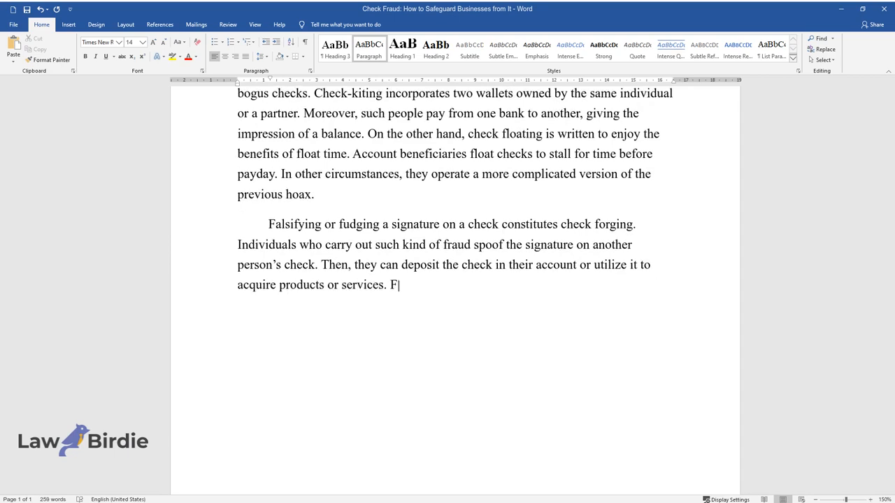
type("orgery often occurs in an enterprise when a worker")
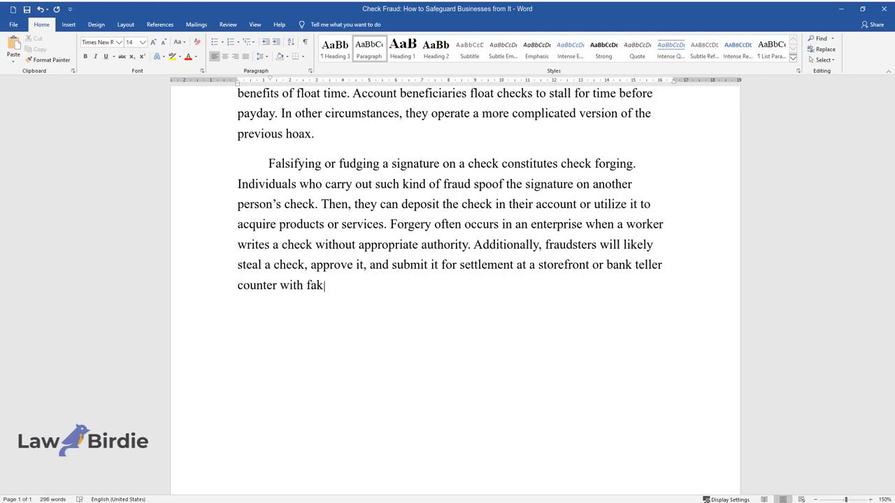
Finish 'fake credentials.' and write that businesses compare handwriting and research discrepancies on deposited checks
type("e credentials.")
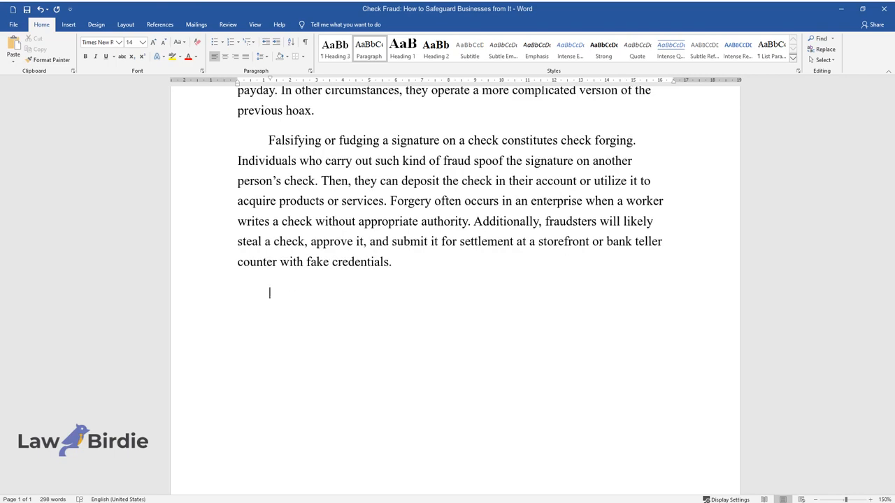
type("To detect changed checks, business personnel should remember the")
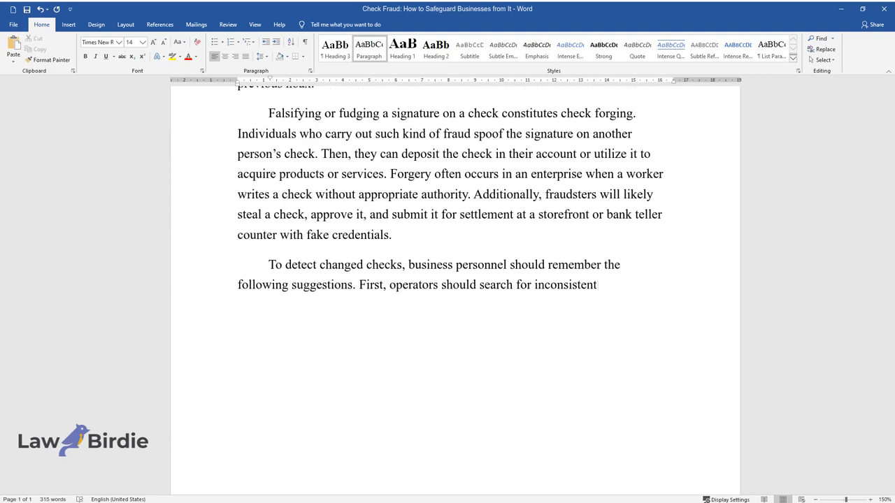
type("handwriting when receiving checks")
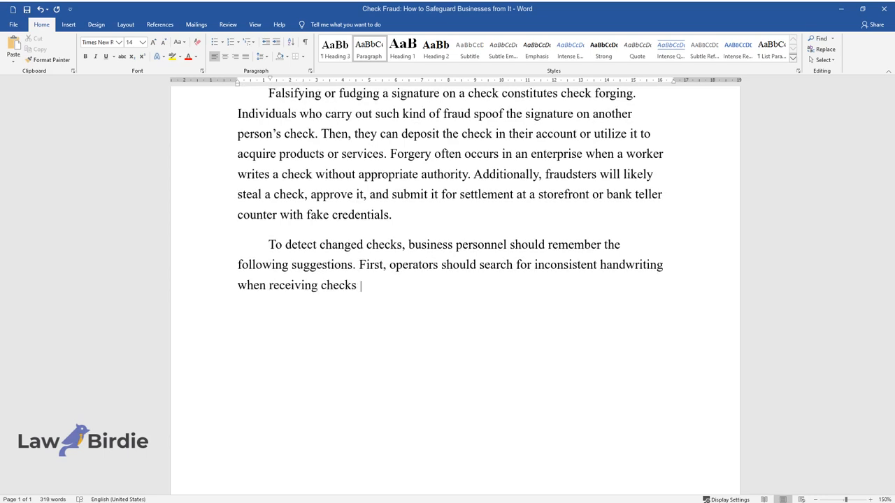
type("for depositing over the counter. I")
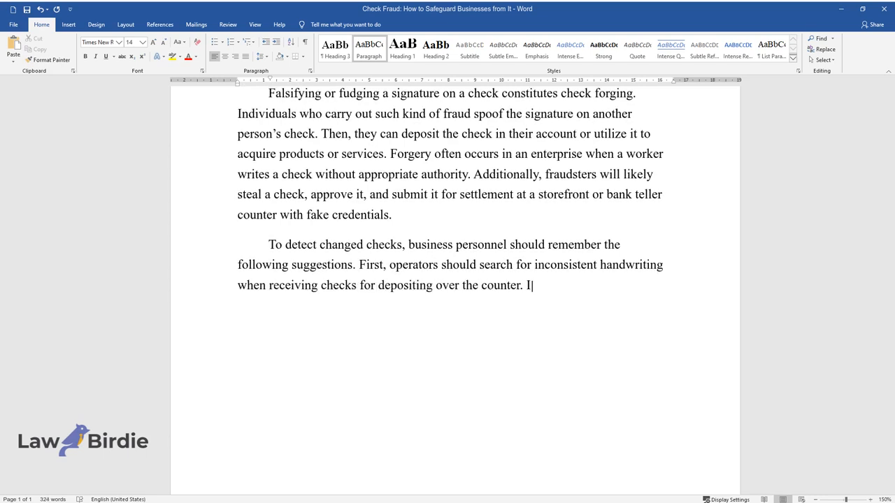
type("f they notice discrepancies between")
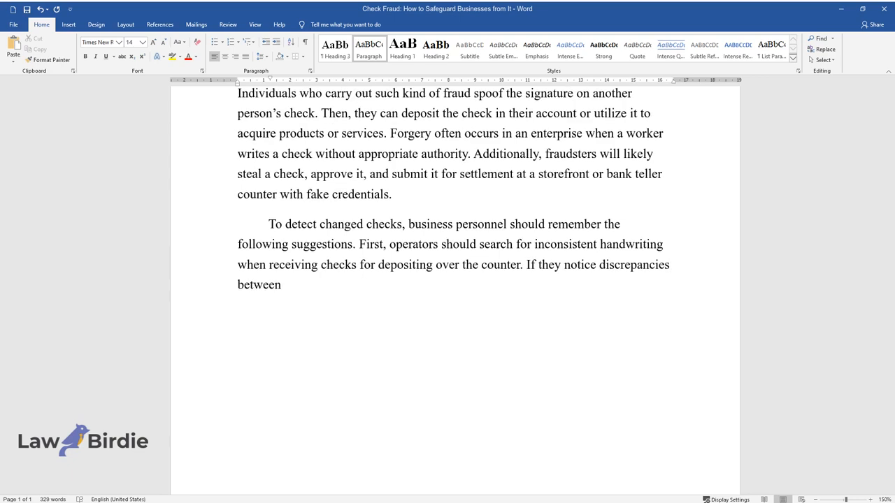
type("the value, the payee's identity,")
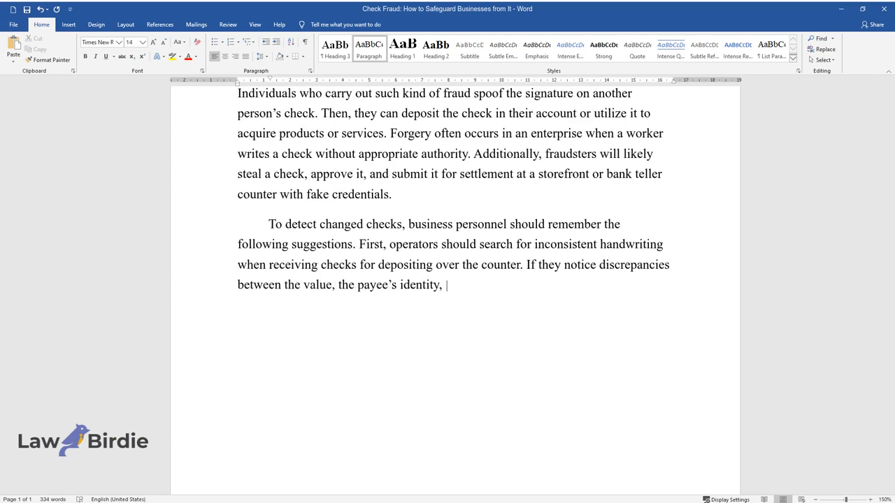
type("or other written data on the check,")
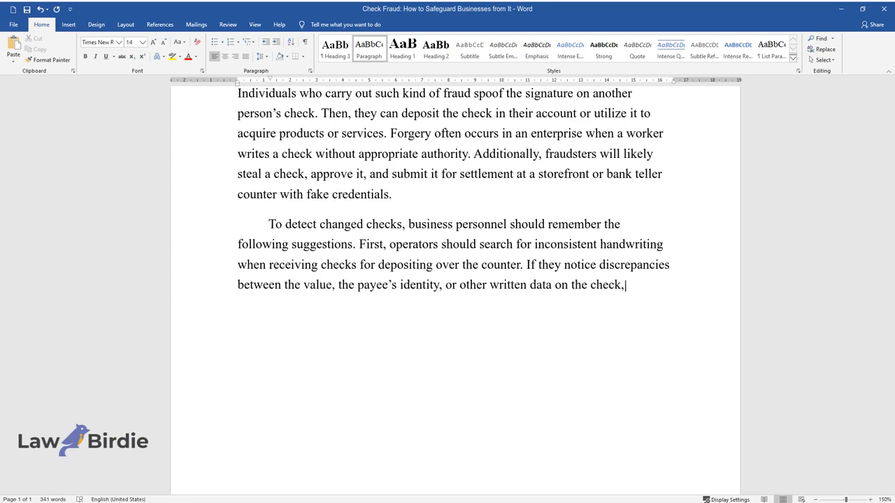
type("they may choose to conduct additi")
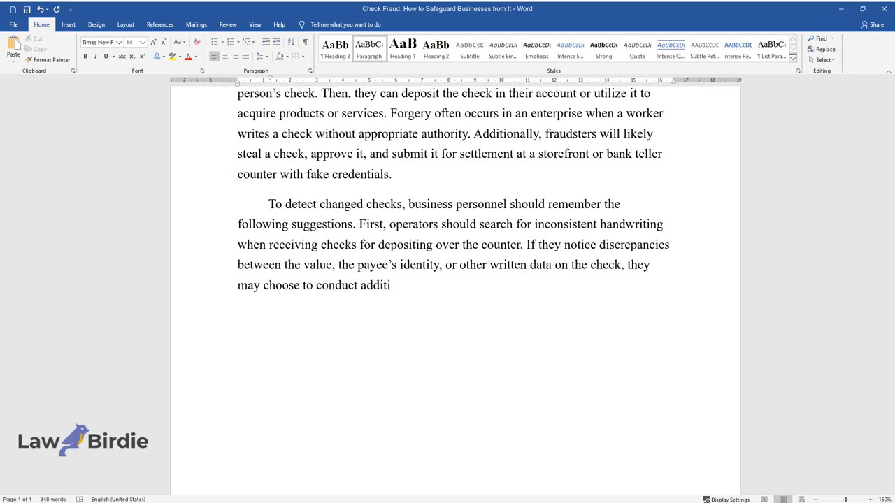
type("onal research before processing it. Second, in")
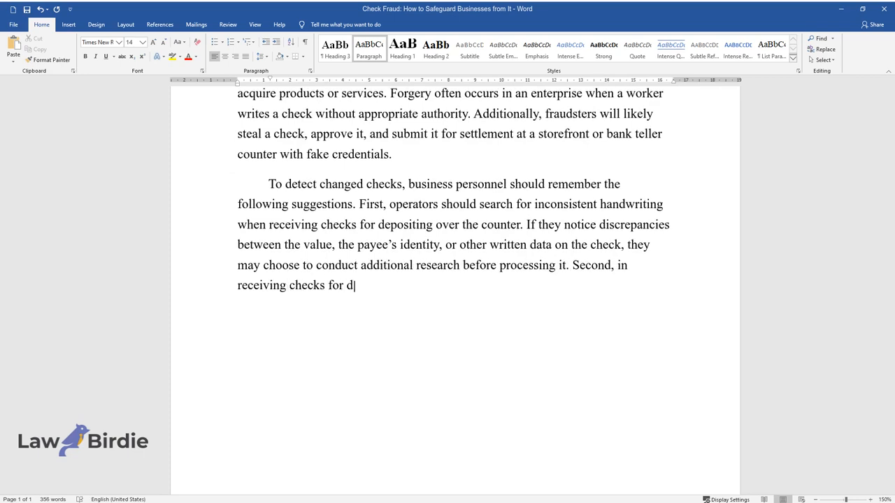
Add that cashiers search for alterations and organizations buy monitoring tools that find flaws so staff can decide
type("eposit, cashiers should also search for evident indications of")
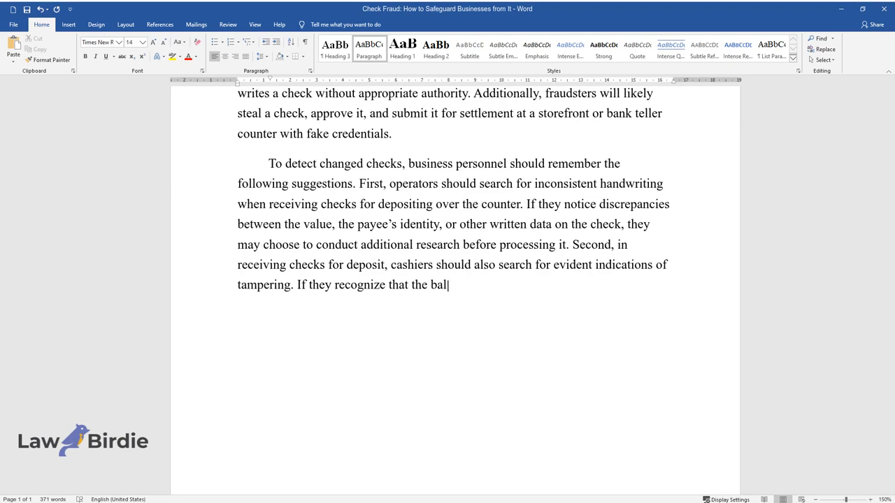
type("ance has been altered or that there are")
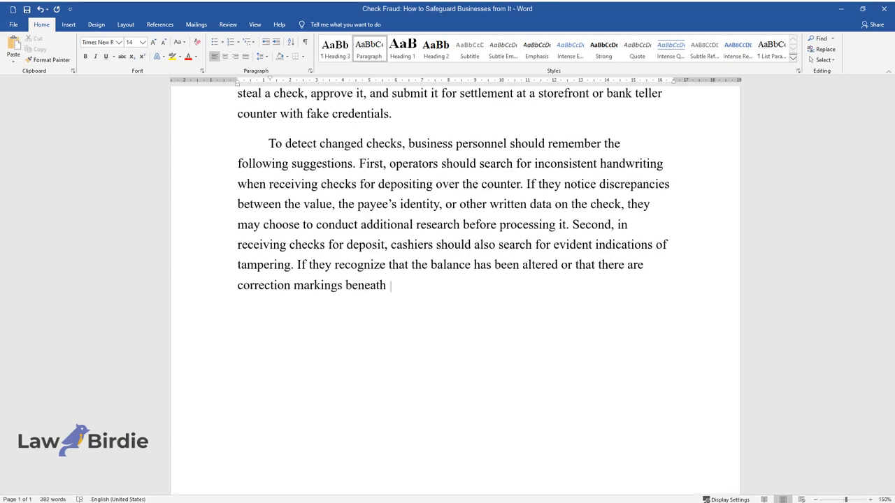
type("the payee's initials, they must adhere to the")
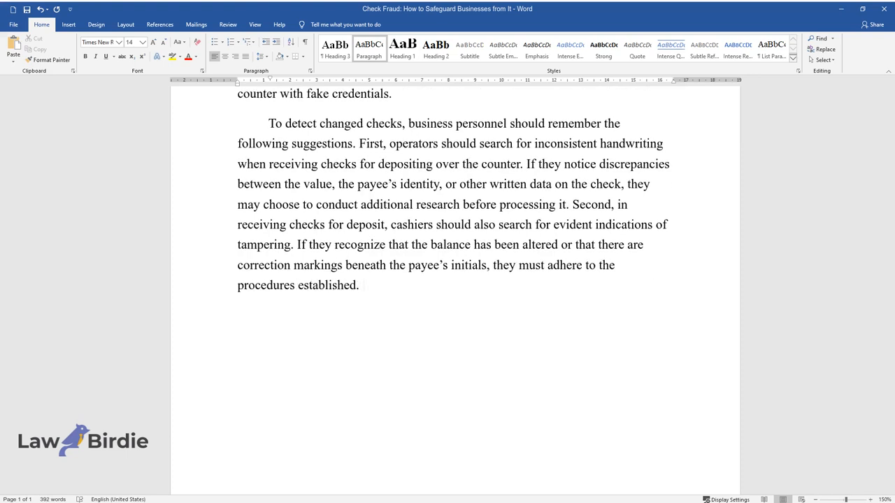
type("Lastly, organizations may suggest")
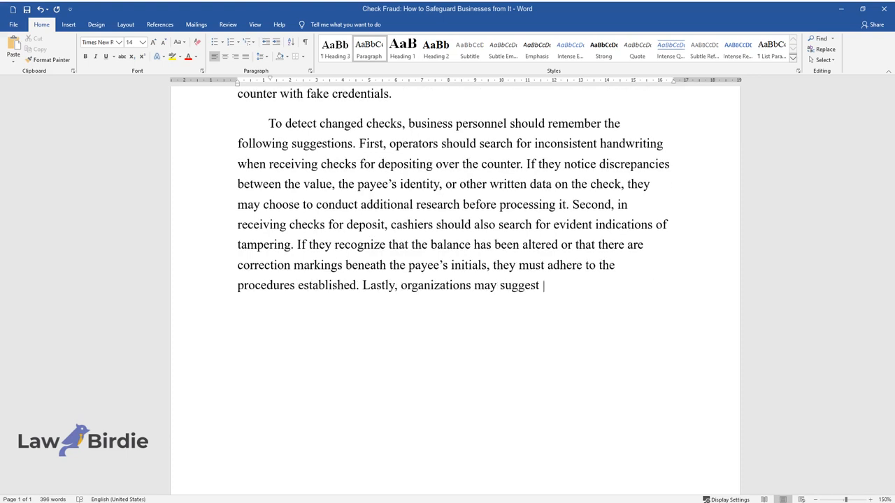
type("buying check fraud monitoring tools")
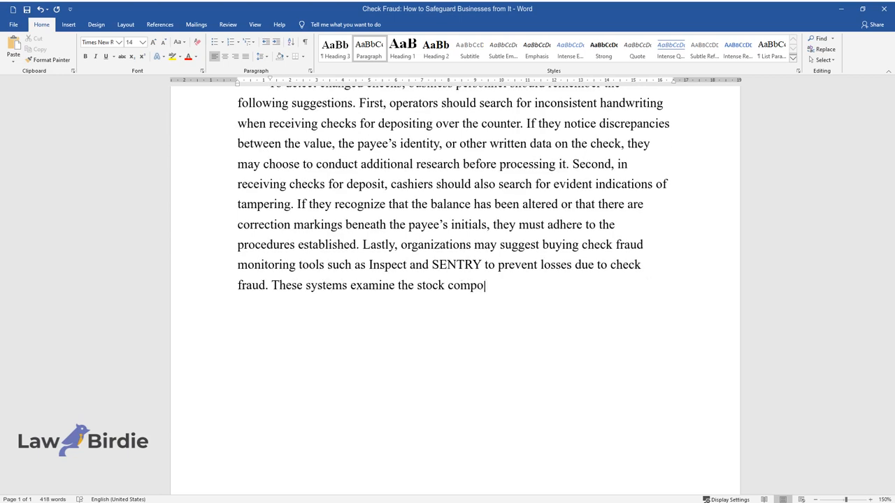
type("nents electronically and find minor")
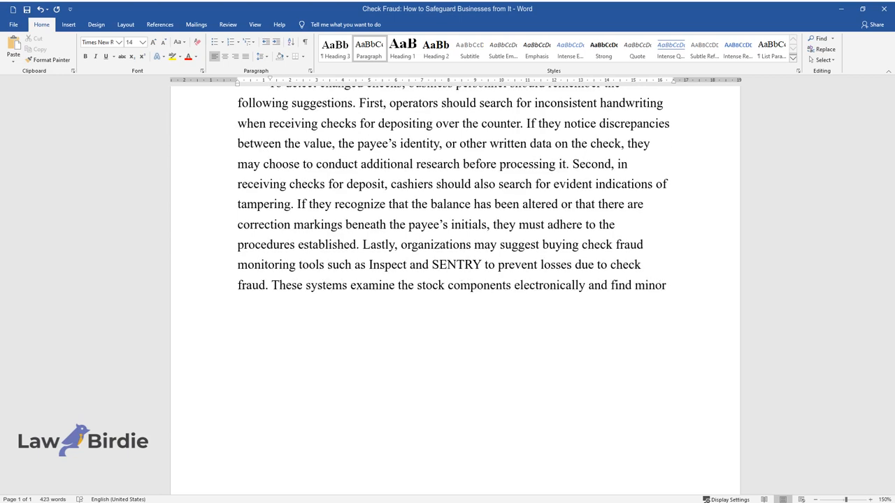
type("flaws invisible to the human eye.")
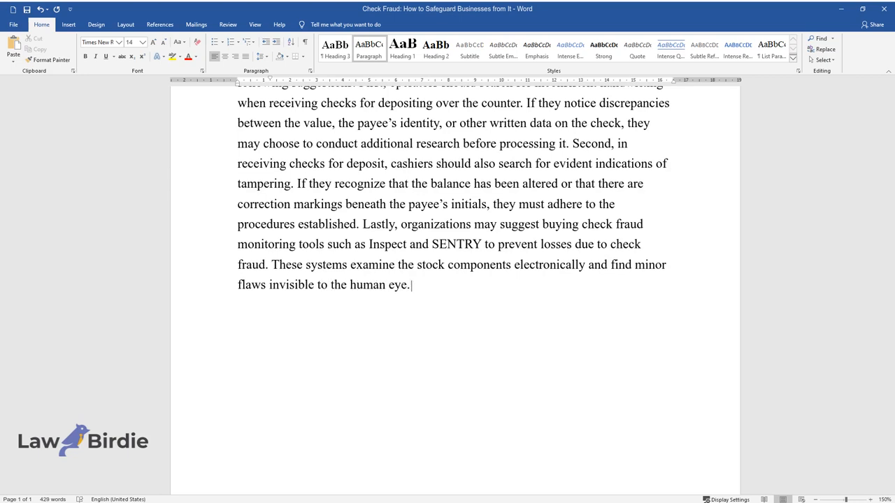
type("Then, they provide the suspect checks in a")
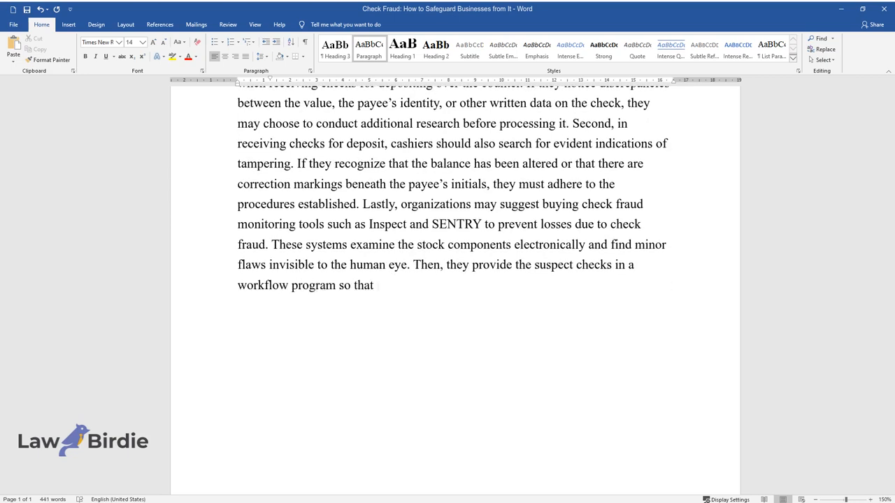
type("staff can physically decide.")
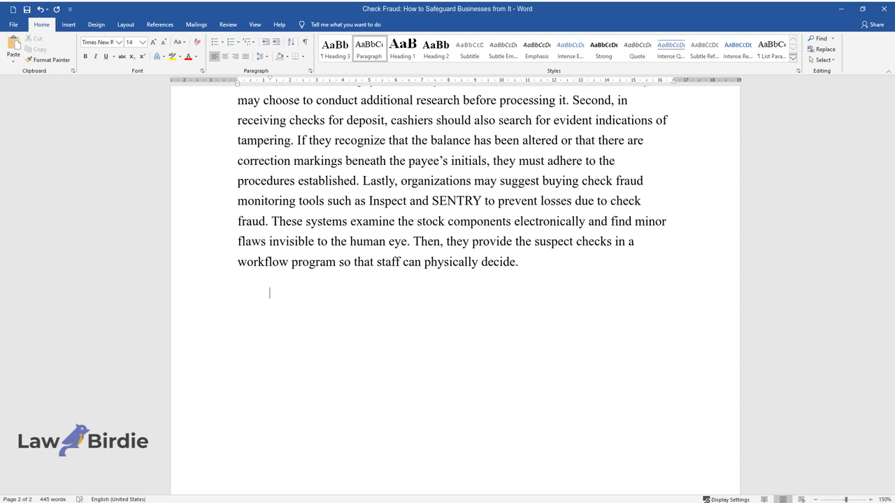
Write that signature verification solutions preserve consumer signatures and software checks records for inconsistencies
type("Businesses may u")
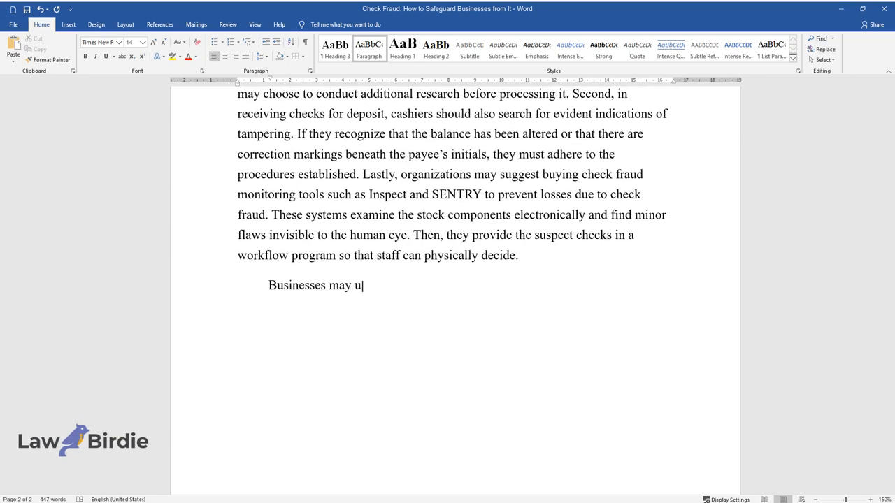
type("se the following discussed ways to curb potential check")
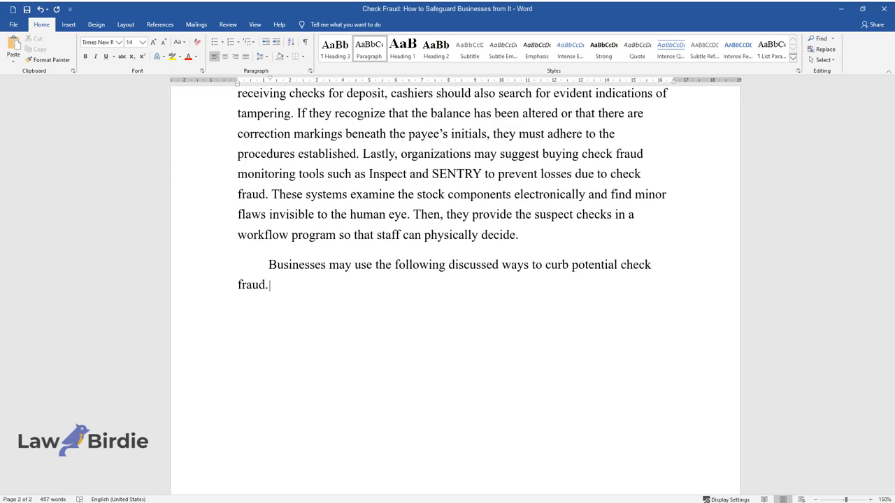
type("First, signature verification")
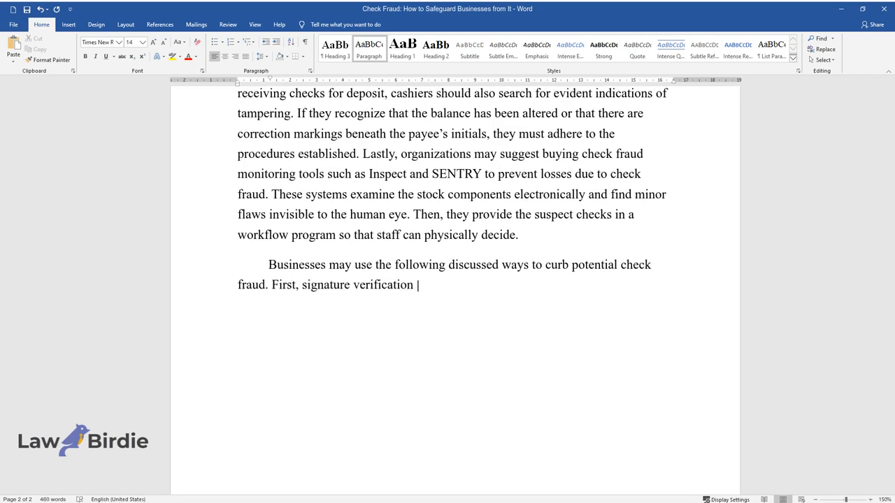
type("solutions allow companies to gat")
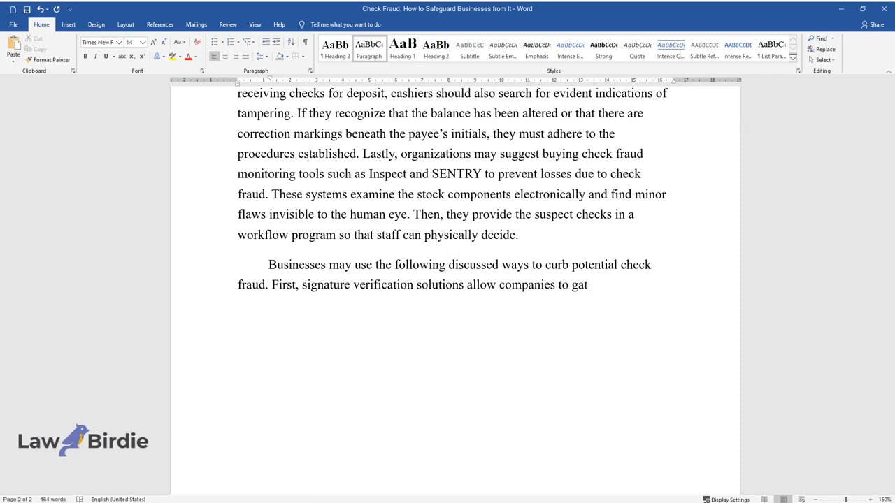
type("ther and preserve consumer signa")
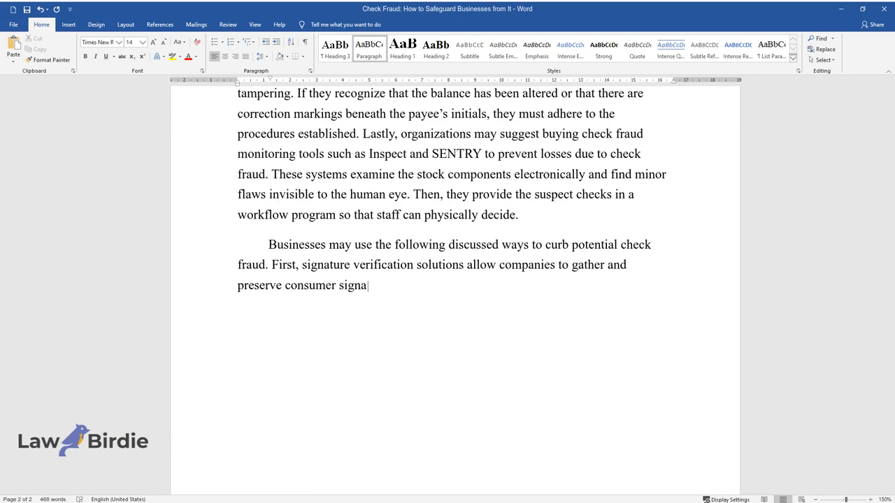
type("tures. Then, specialized software examines the signatures")
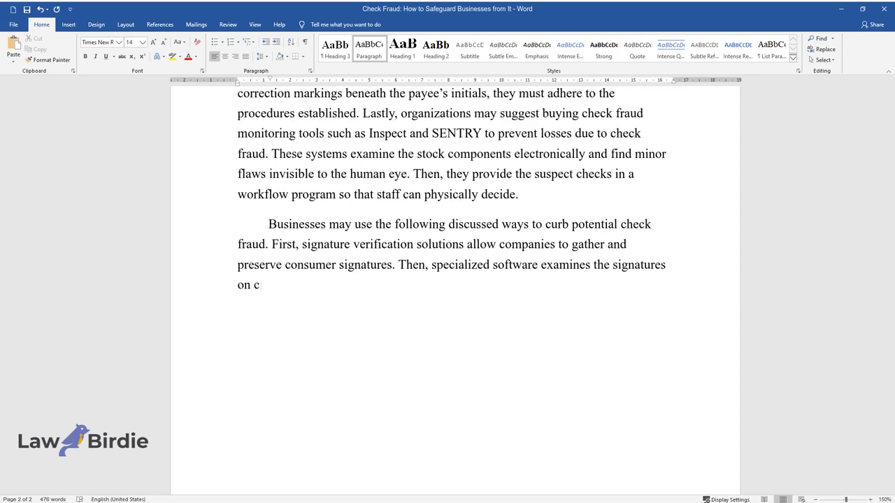
type("hecks and other records for inco")
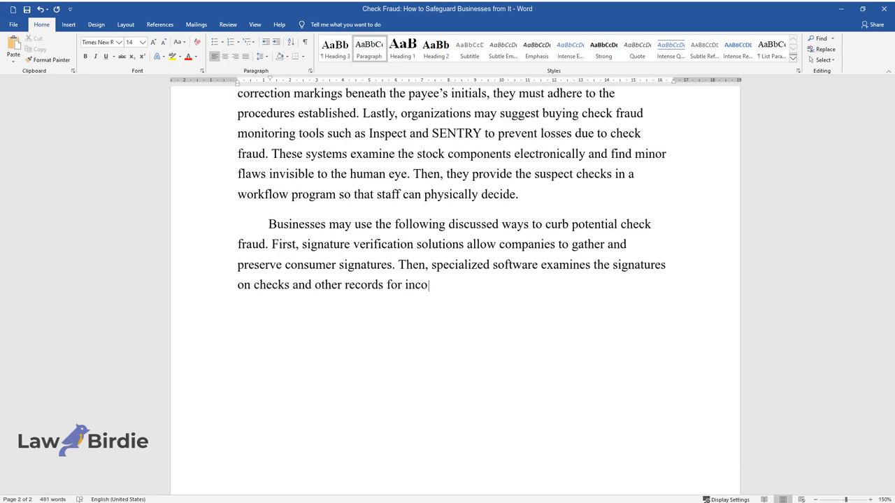
type("nsistencies. Second, businesses")
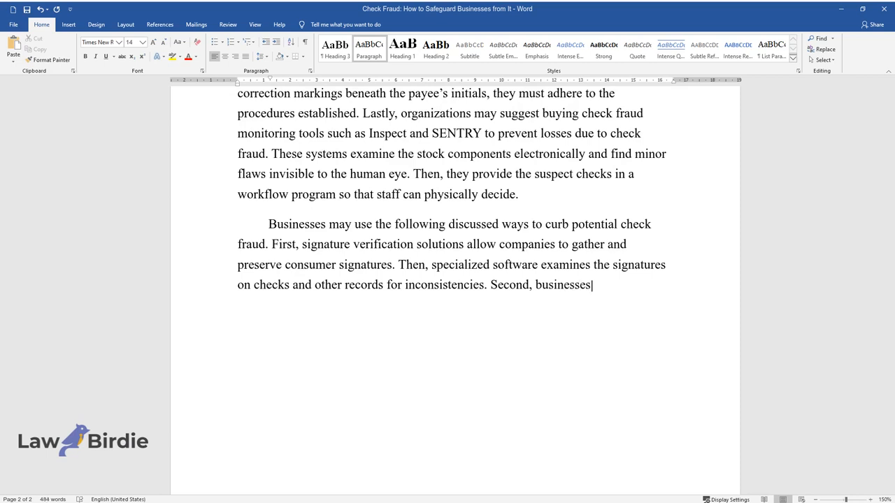
Add UV fraud identification of manipulated UV ink and an automated image method detecting flaws invisible to the eye
type("can use UV fraud identificatio")
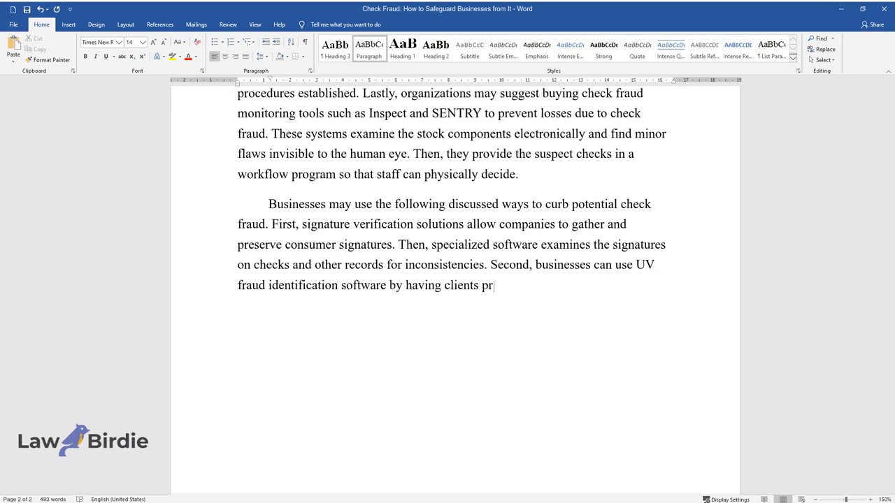
type("int checks with UV ink. The final")
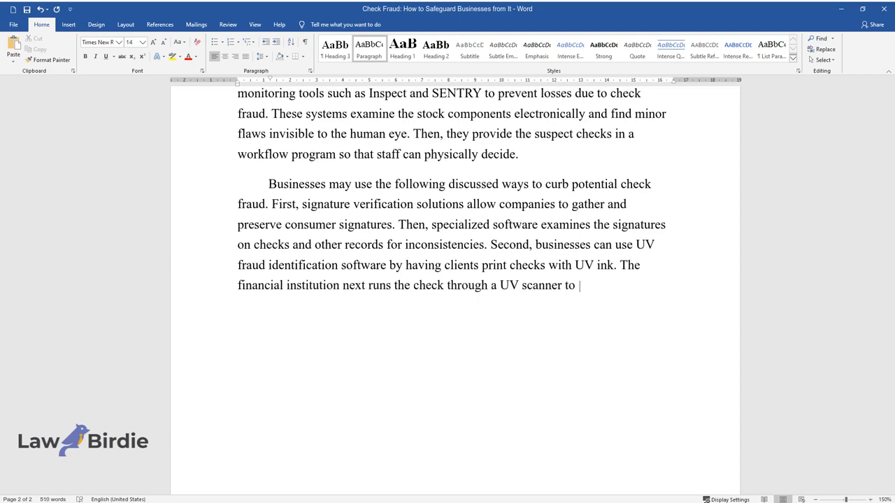
type("discover any manipulated UV ink. Lastly, banks may utilize an")
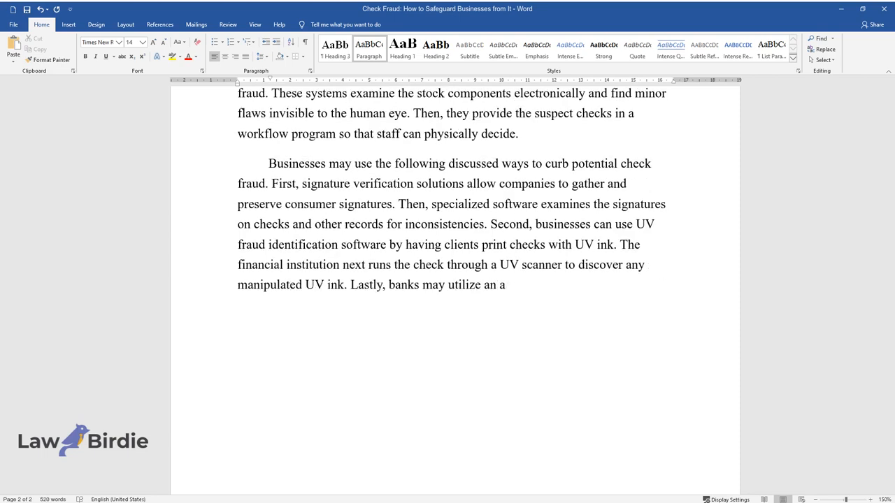
type("automated image method that uses")
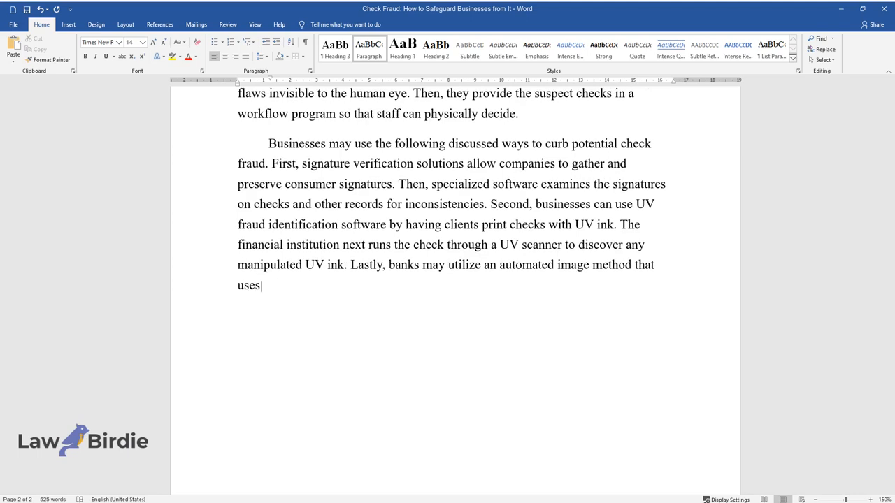
type("robust algorithms to detect subtle changes that are not evide")
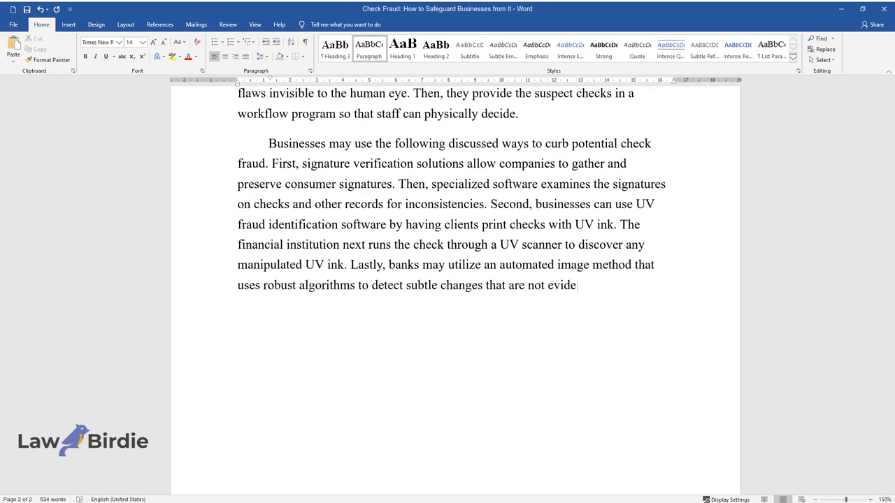
type("nt to the human eye. These tools examine payee data, signature")
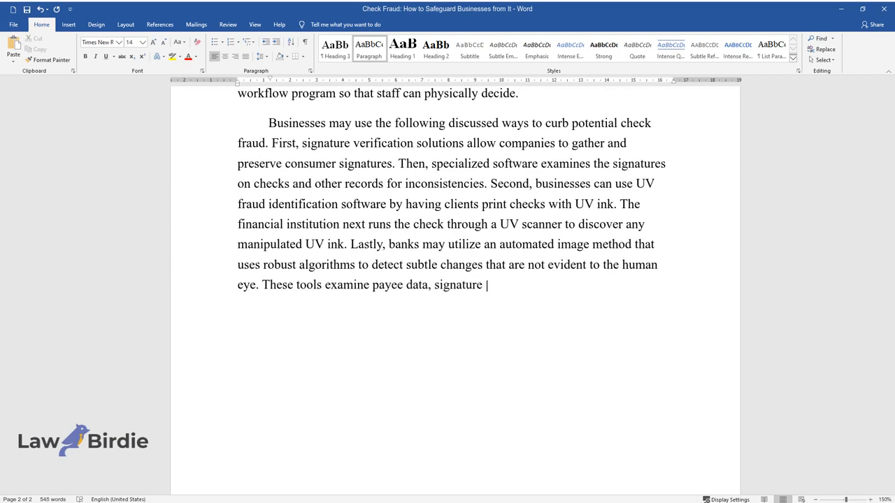
type("line positioning, typeface, design,")
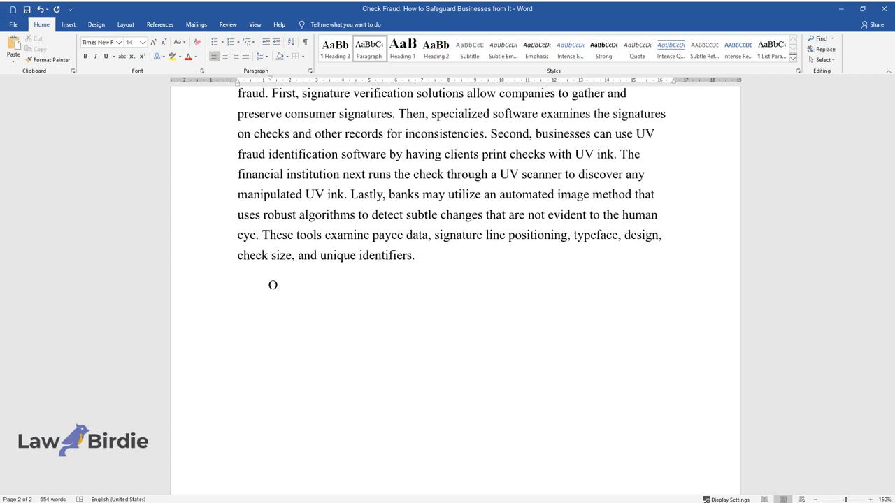
Write that organizations should check checks at the presentation stage to lower fraud costs
type("ther information from the website")
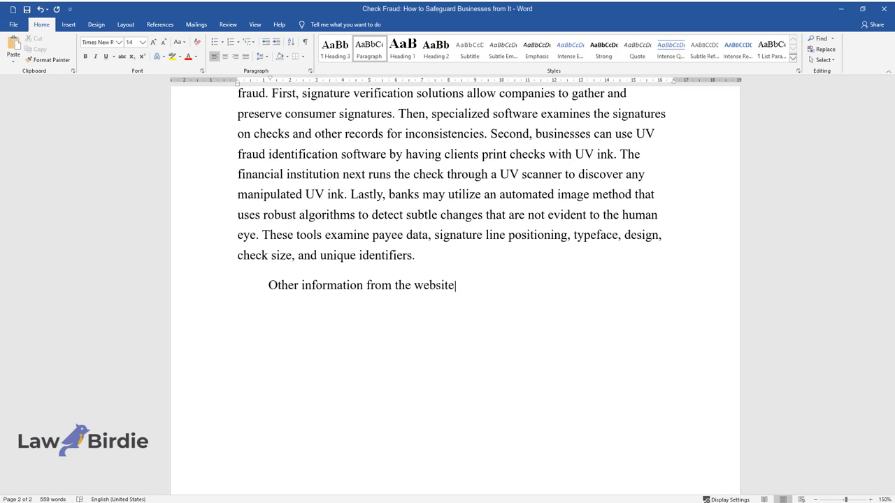
type("that may benefit business managers is")
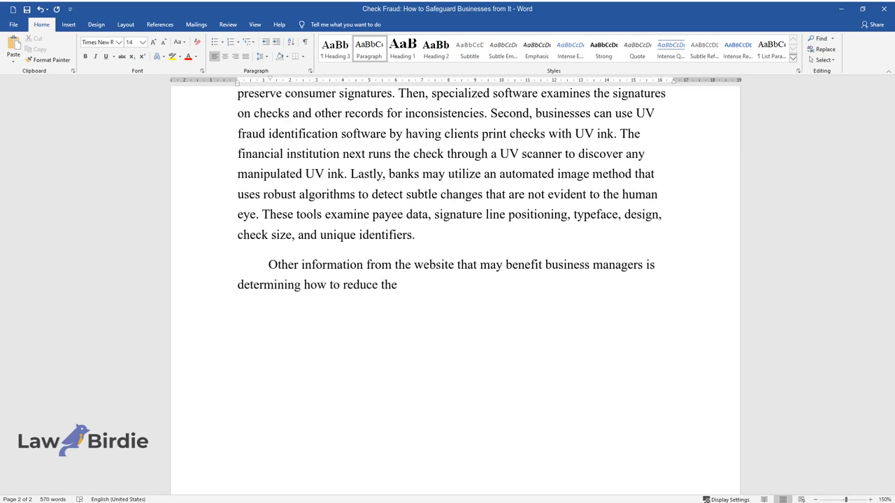
type("expenses of check fraud on their")
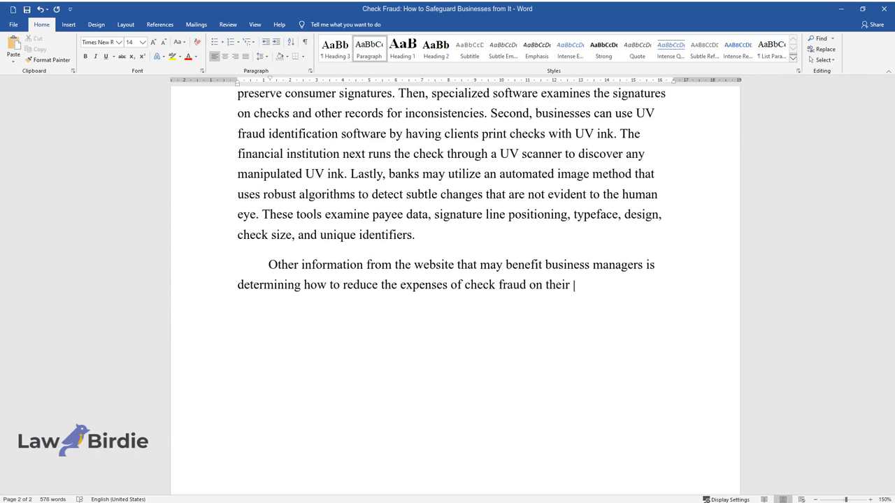
type("enterprises. Organizations should")
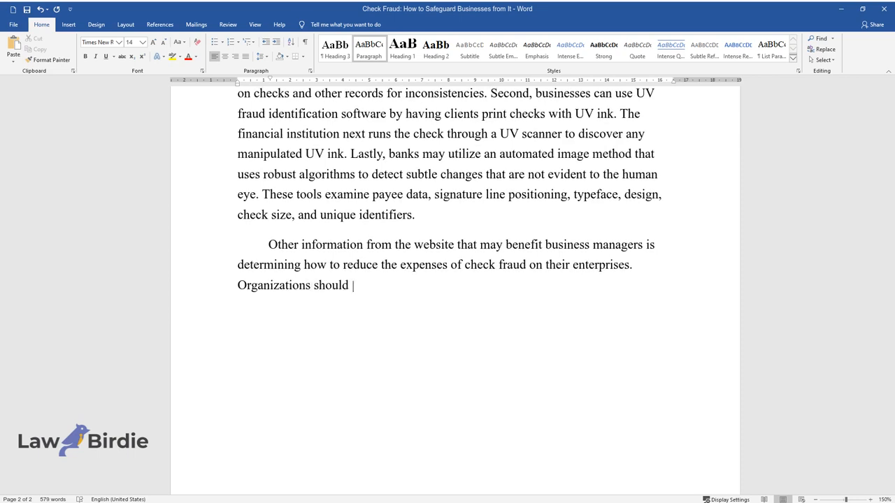
type("start checking checks at the presentation stage to lower the")
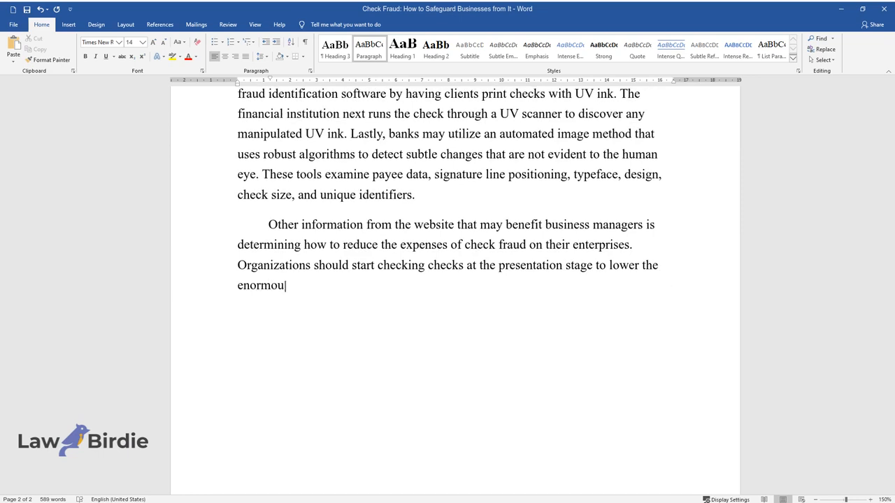
type("s cost of fraud. Once a check has")
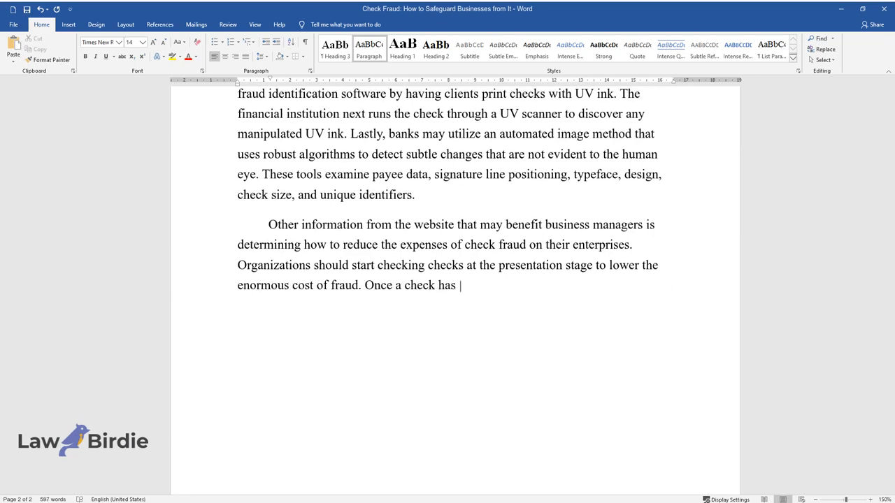
Add that automated evaluation and check fraud algorithms reduce human mistakes, minimizing check fraud costs
type("been confirmed valid, the operation can")
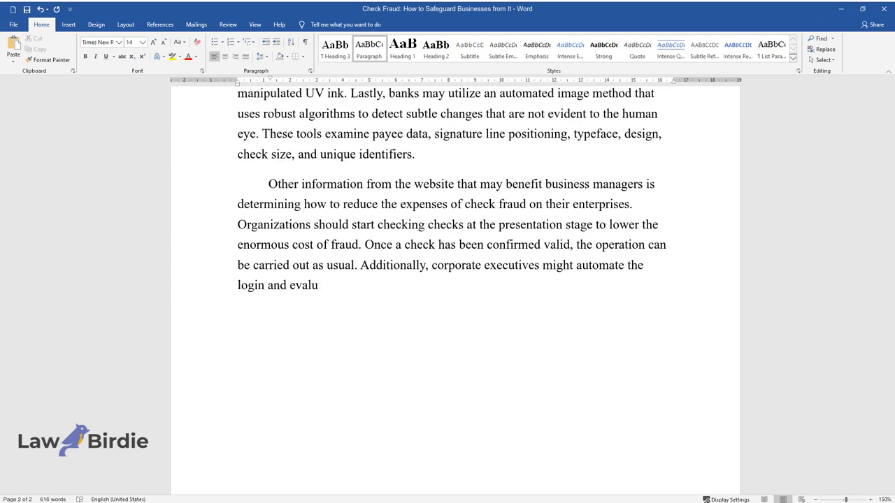
type("ation process to reduce human mist")
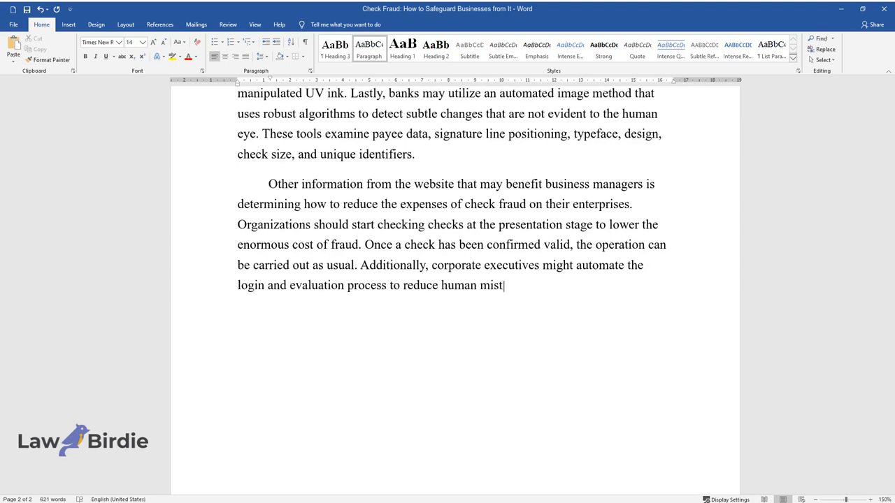
type("akes. Check fraud algorithms compar")
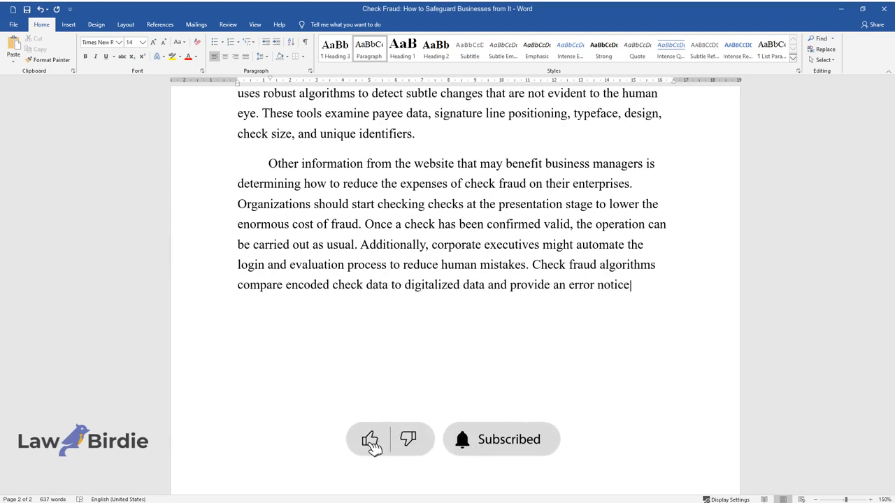
type("if there are any inconsistencies,")
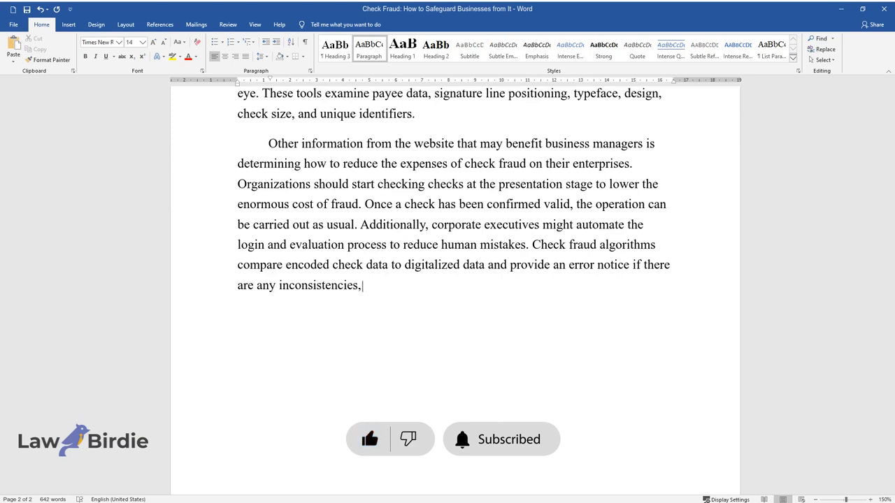
type("minimizing check fraud costs.")
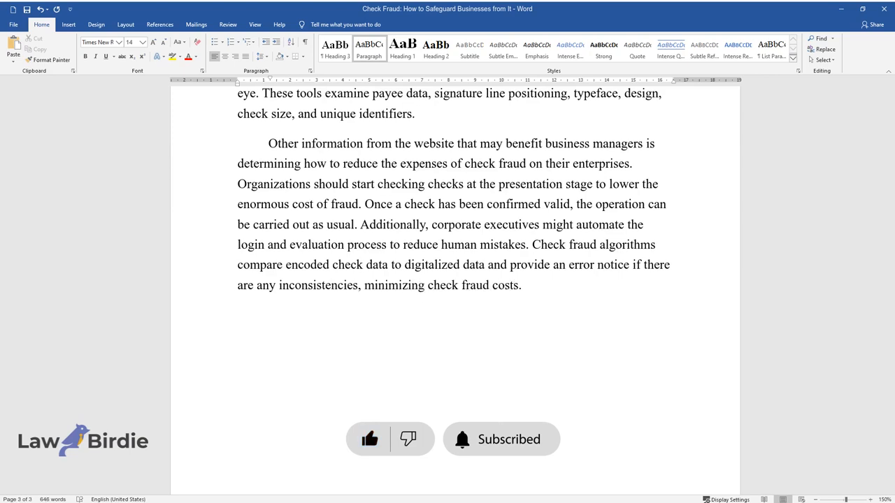